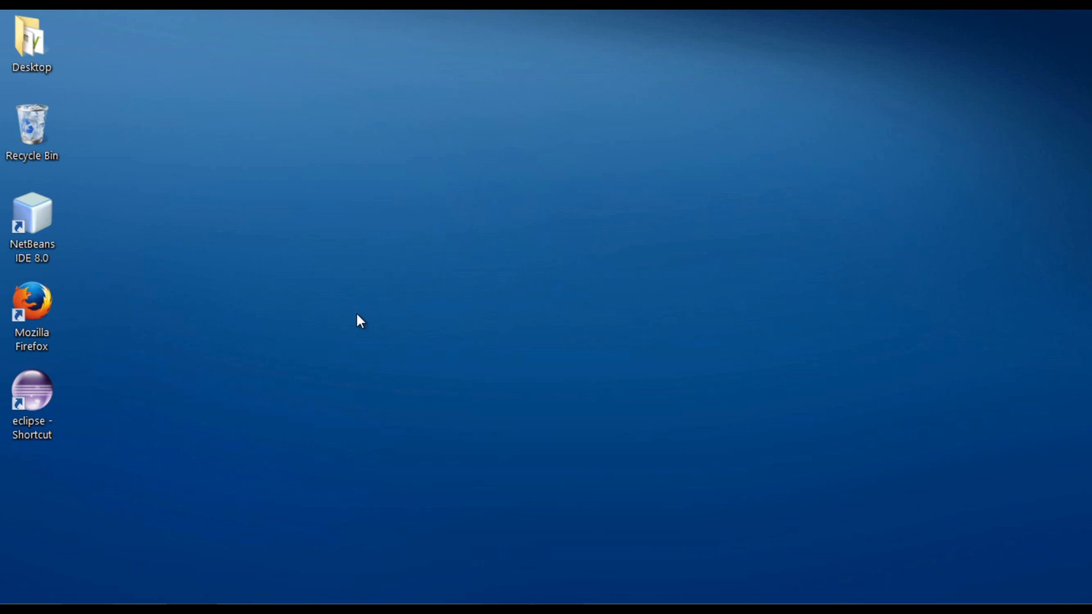
Launch NetBeans IDE 8.0 from the desktop shortcut and reach its start page
{"action": "left_click", "coordinate": [31, 219]}
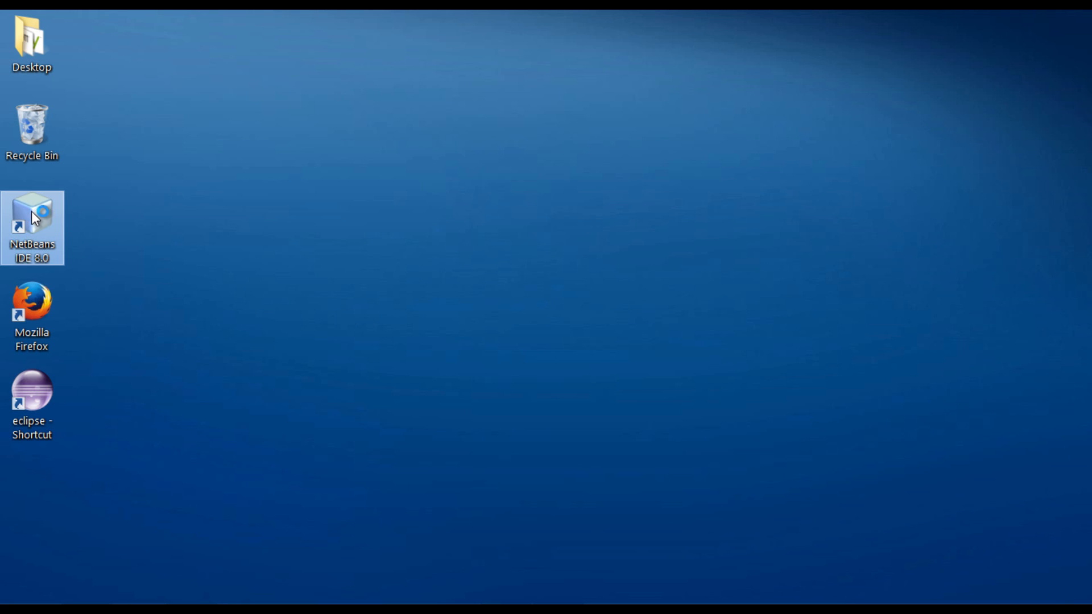
{"action": "double_click", "coordinate": [32, 220]}
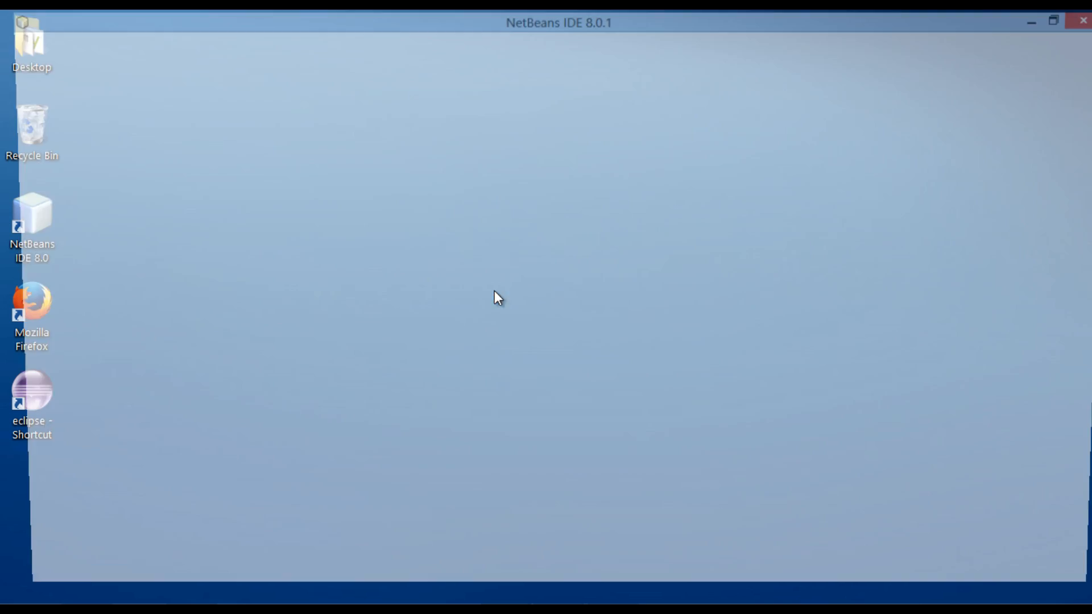
{"action": "double_click", "coordinate": [32, 217]}
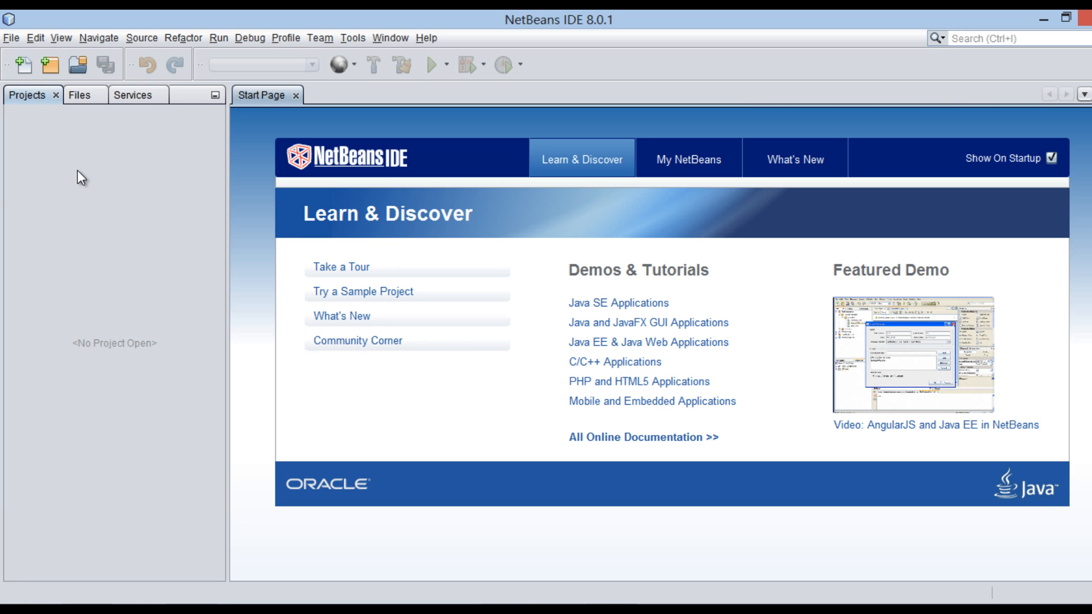
{"action": "left_click", "coordinate": [11, 37]}
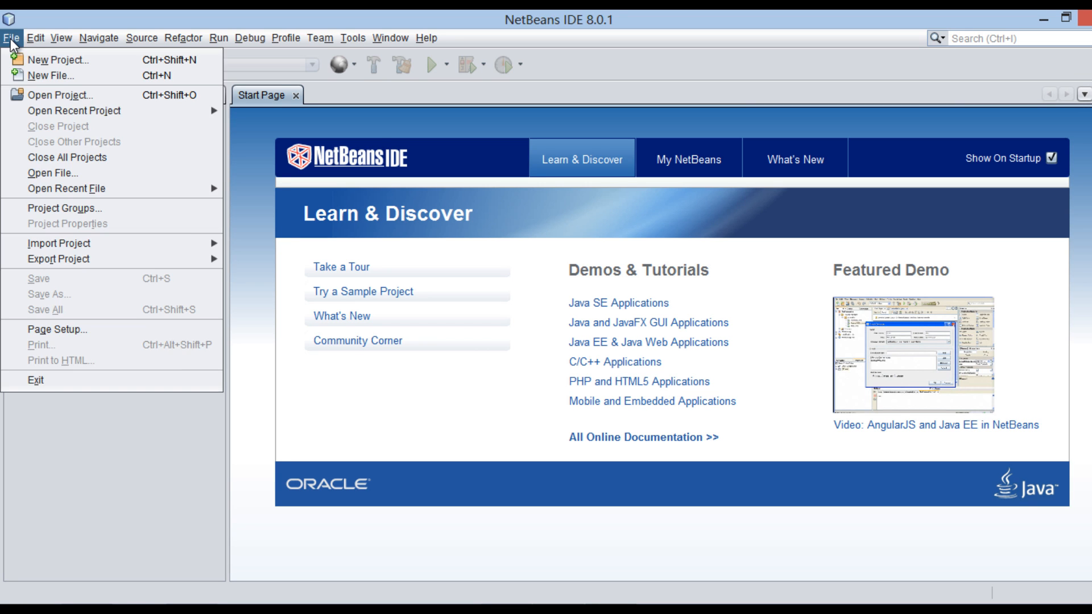
Start a new HTML5 Application project named AngularJS Tutorials with no site template
{"action": "left_click", "coordinate": [56, 59]}
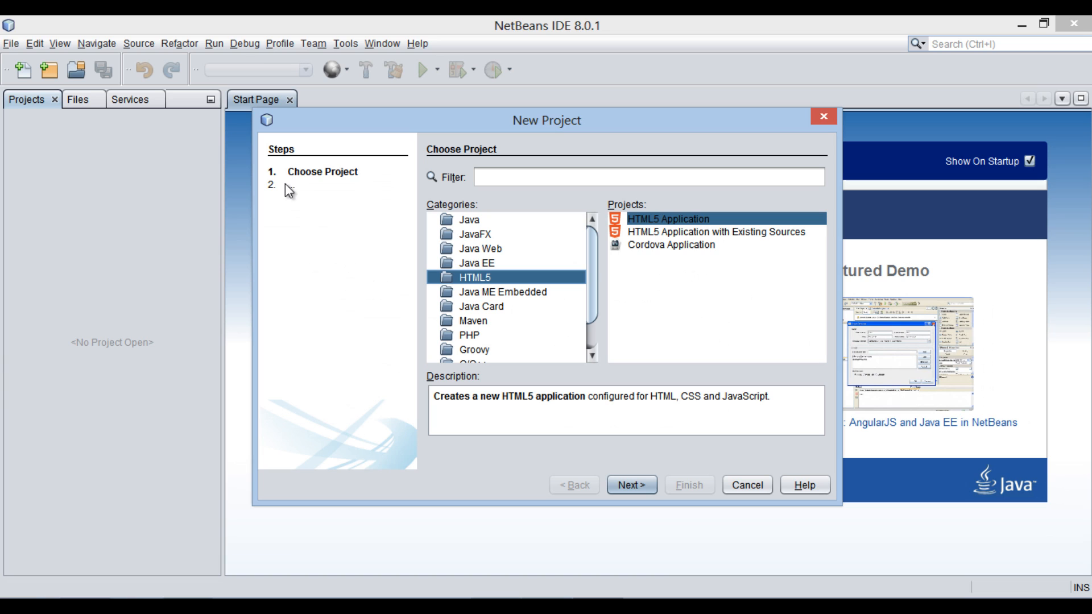
{"action": "mouse_move", "coordinate": [479, 288]}
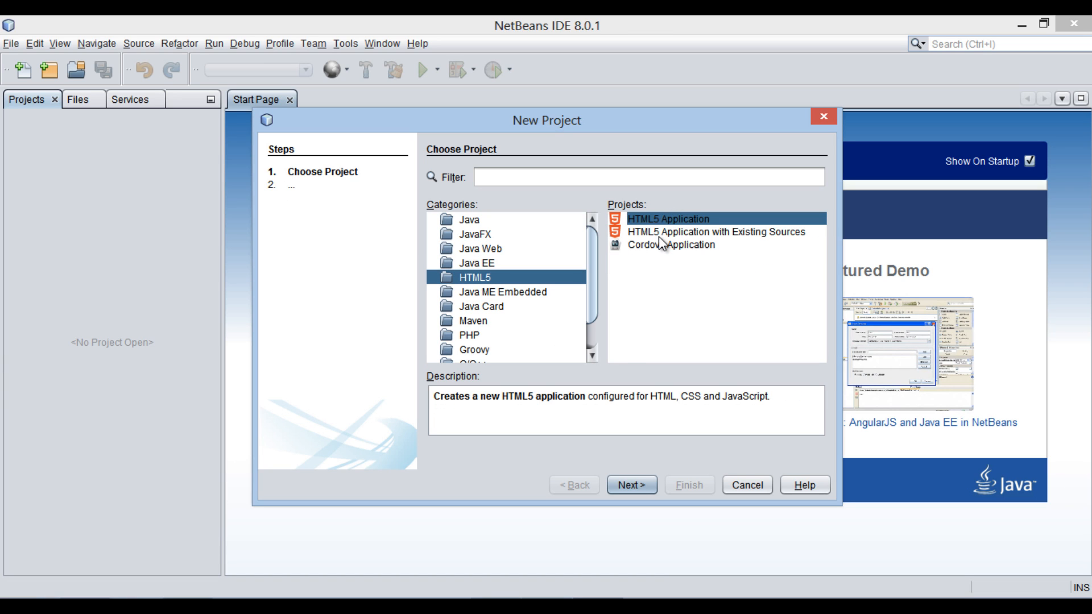
{"action": "left_click", "coordinate": [630, 485]}
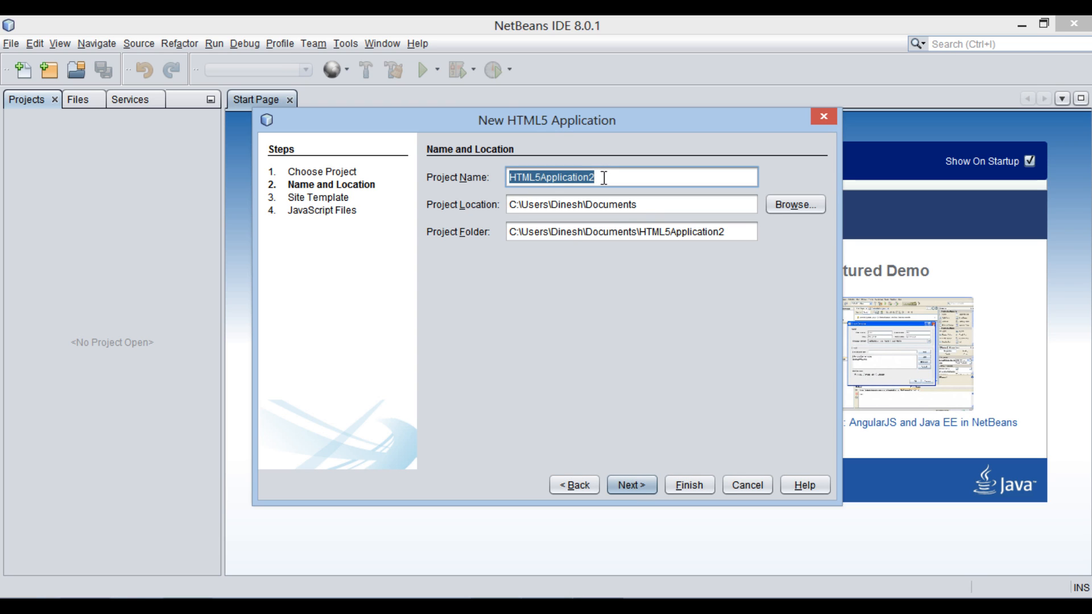
{"action": "type", "text": "An"}
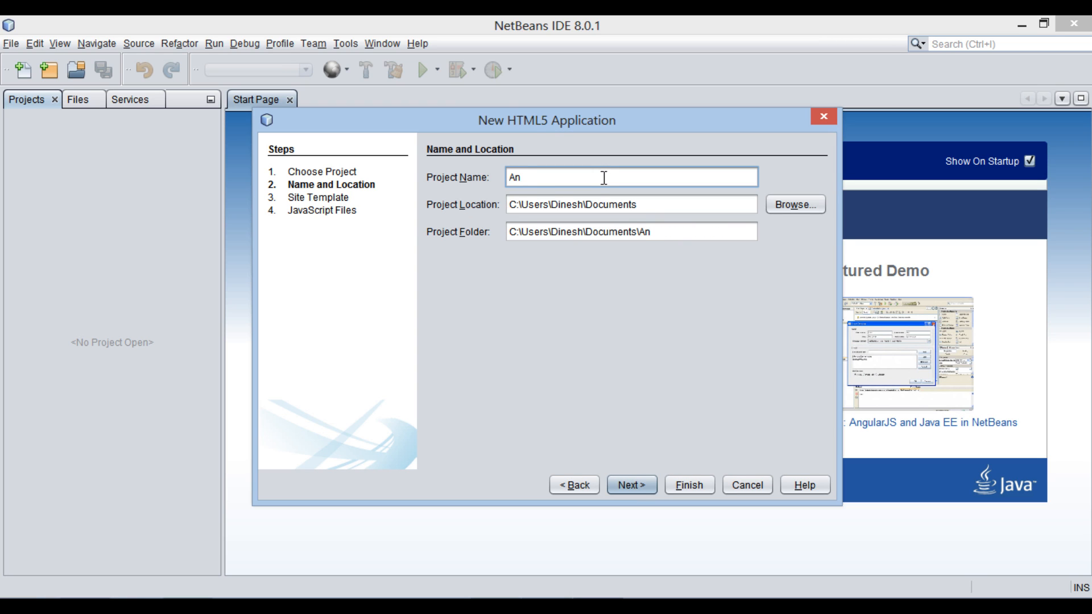
{"action": "type", "text": "gularJS Tut"}
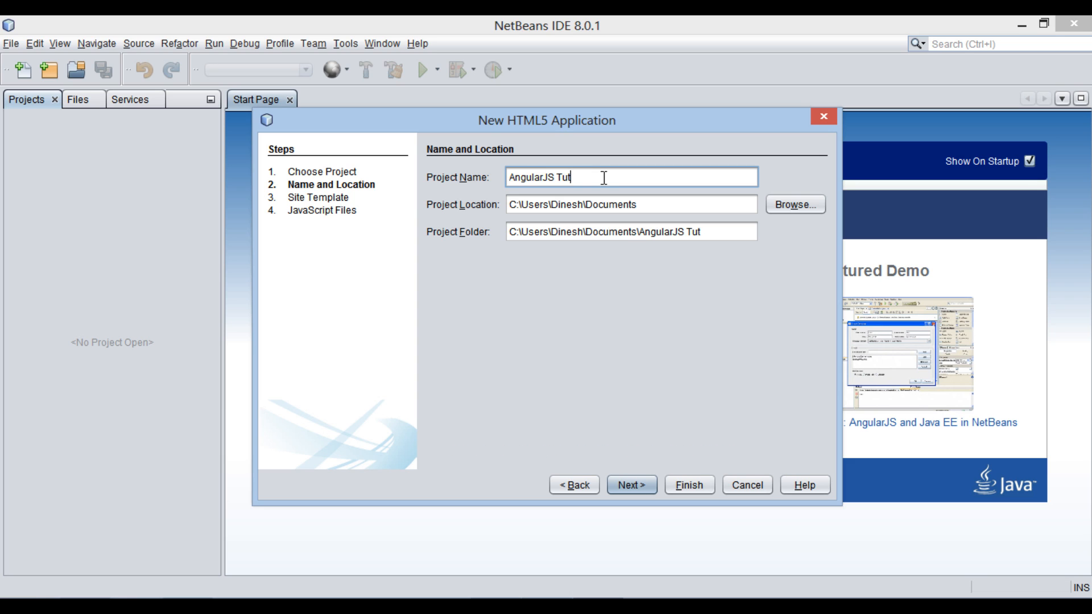
{"action": "type", "text": "orials"}
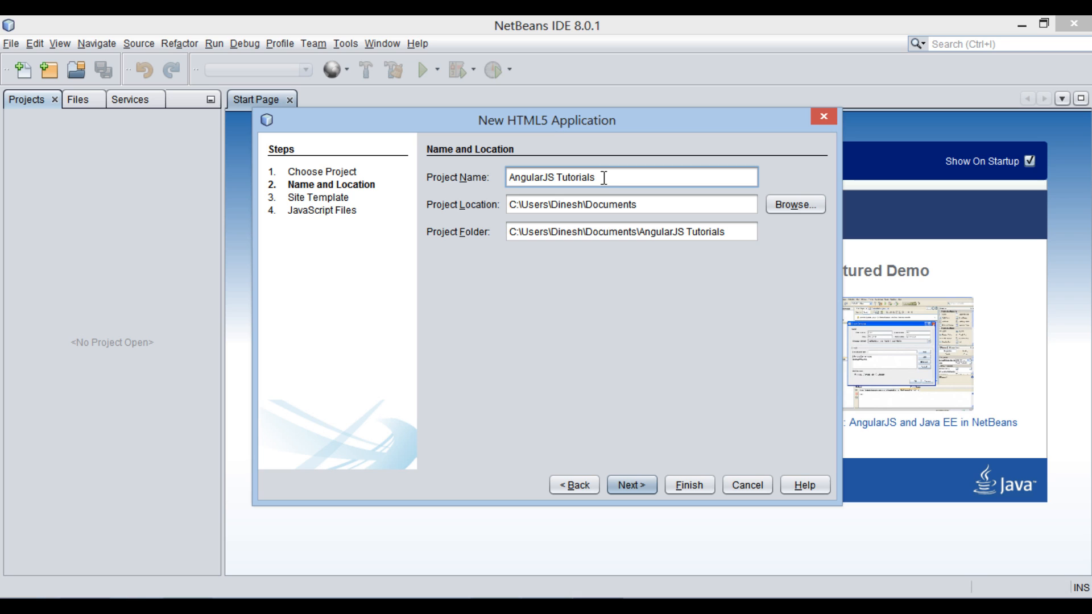
{"action": "left_click", "coordinate": [631, 485]}
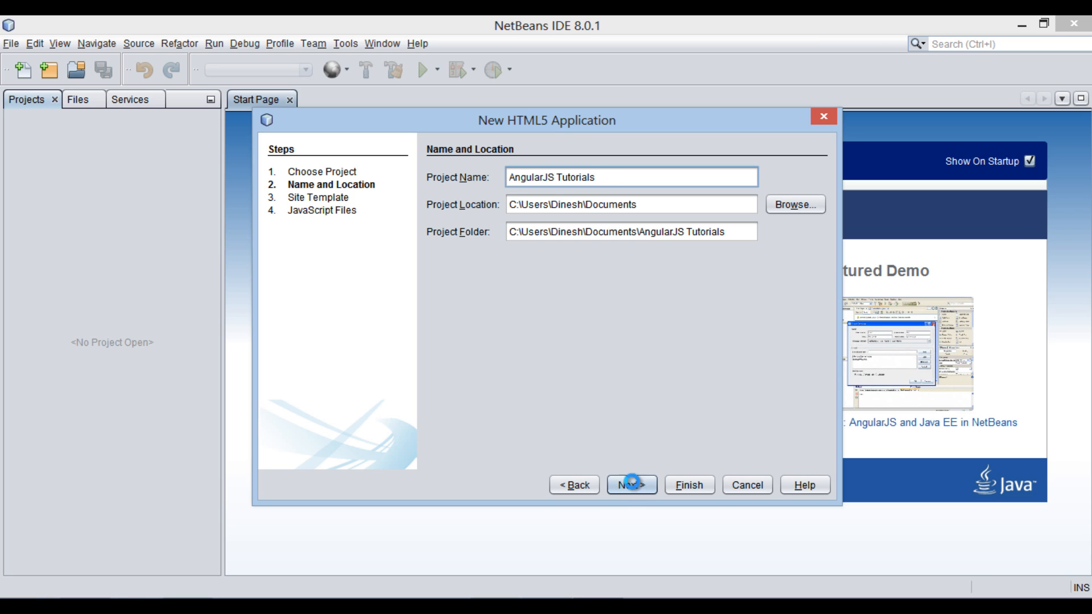
{"action": "left_click", "coordinate": [631, 484]}
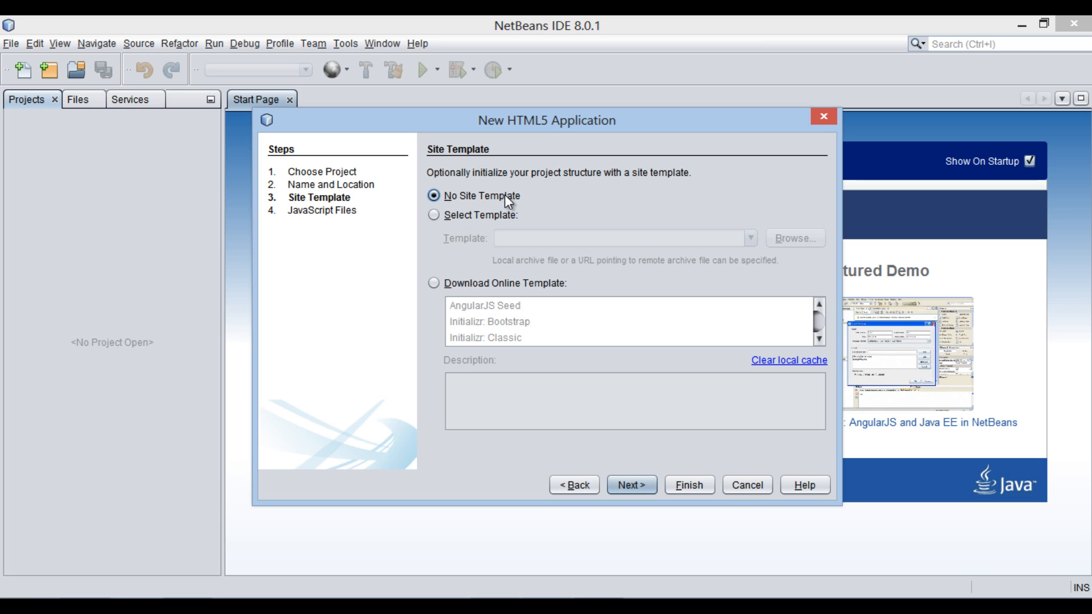
{"action": "left_click", "coordinate": [630, 485]}
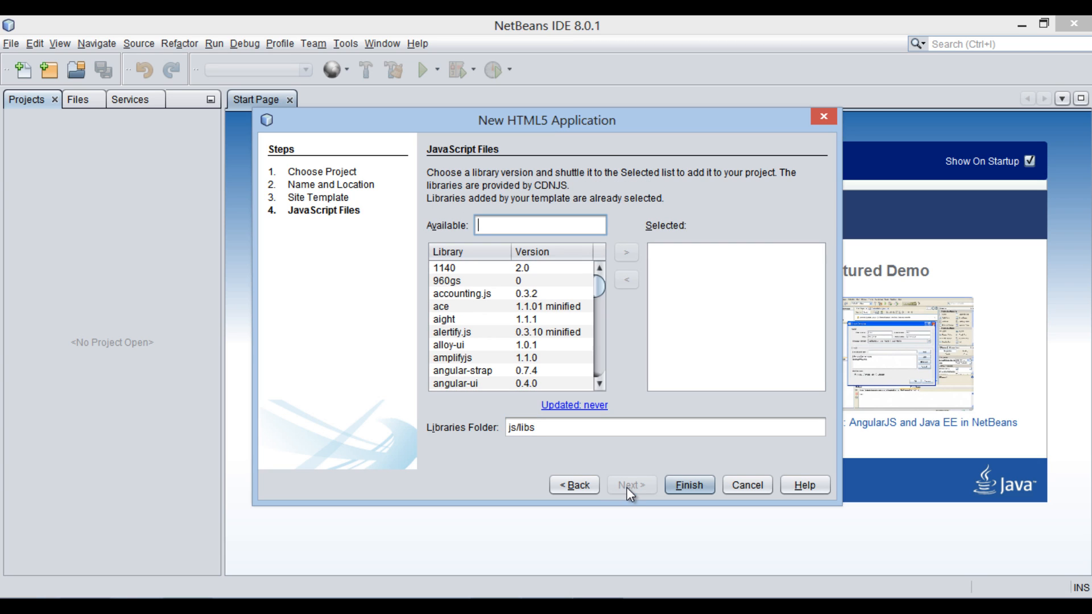
Add the angular.js 1.1.5 library to the project and finish creating it
{"action": "type", "text": "angular"}
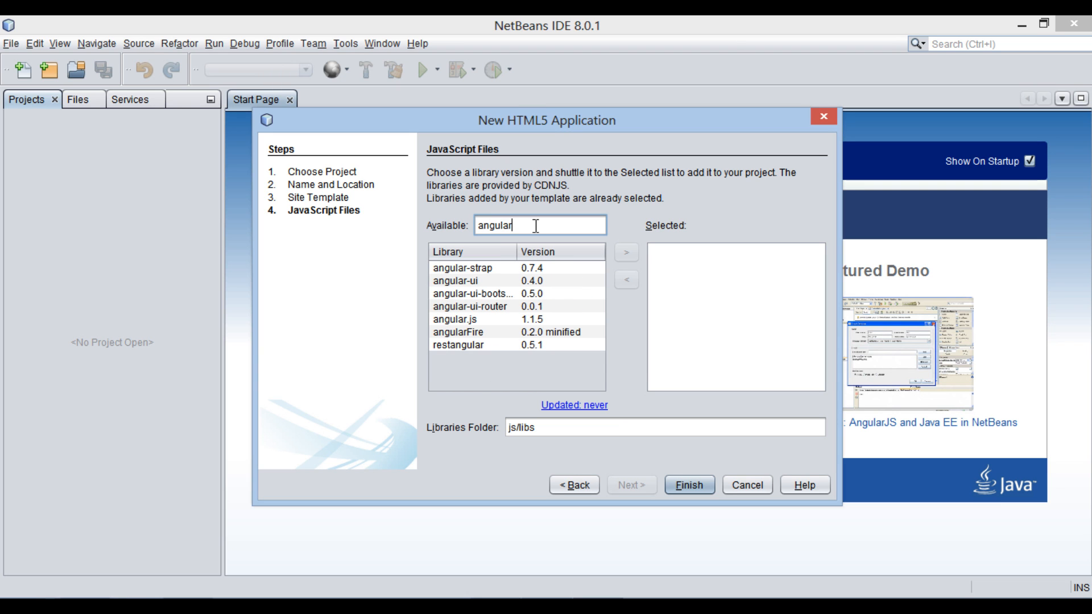
{"action": "mouse_move", "coordinate": [454, 332]}
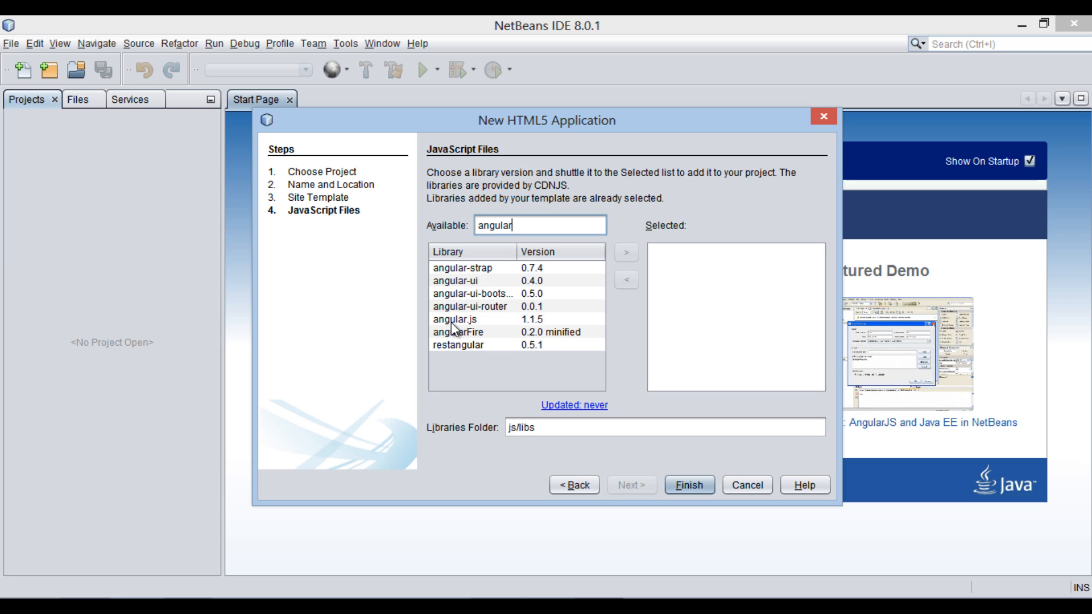
{"action": "left_click", "coordinate": [626, 253]}
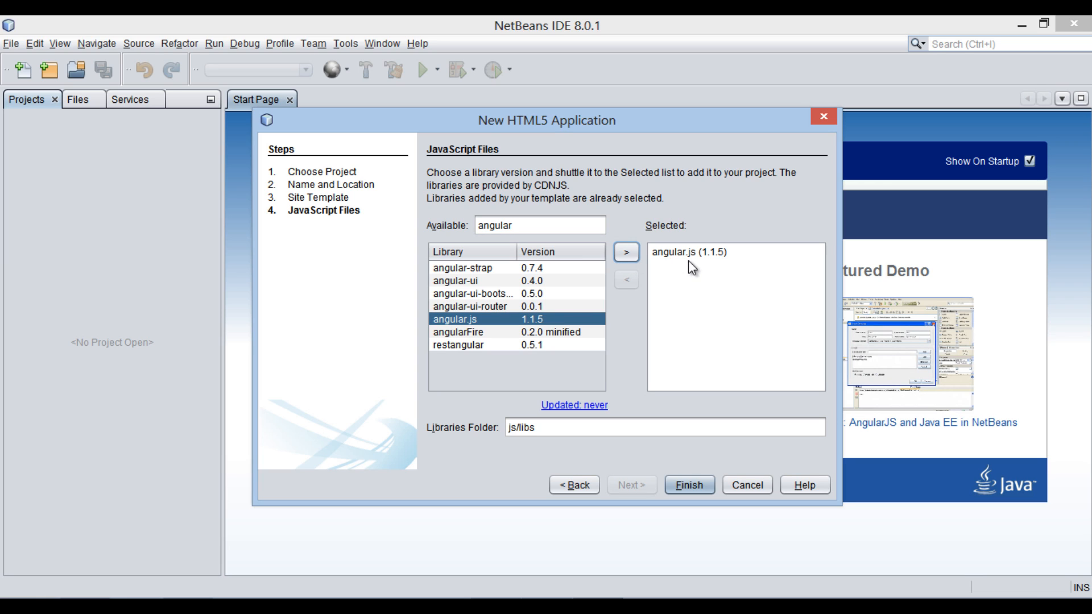
{"action": "left_click", "coordinate": [641, 427]}
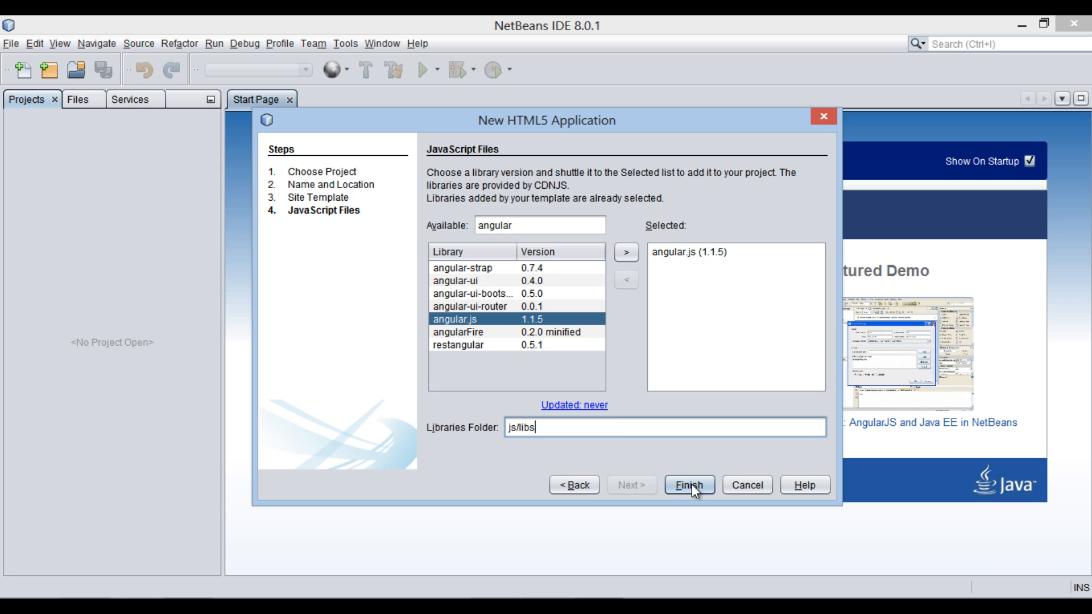
{"action": "left_click", "coordinate": [689, 485]}
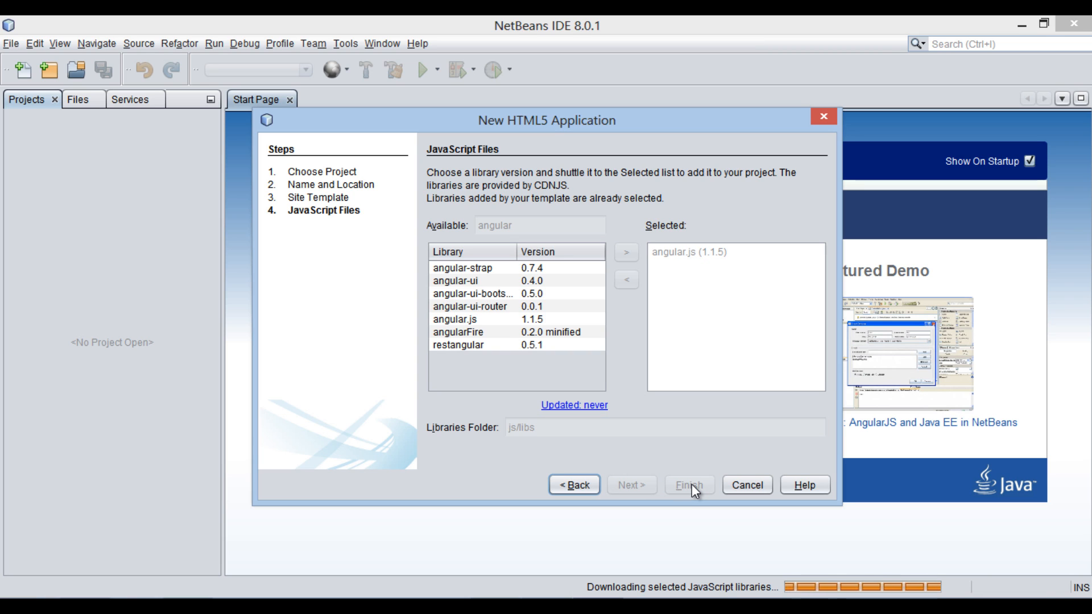
{"action": "left_click", "coordinate": [688, 484]}
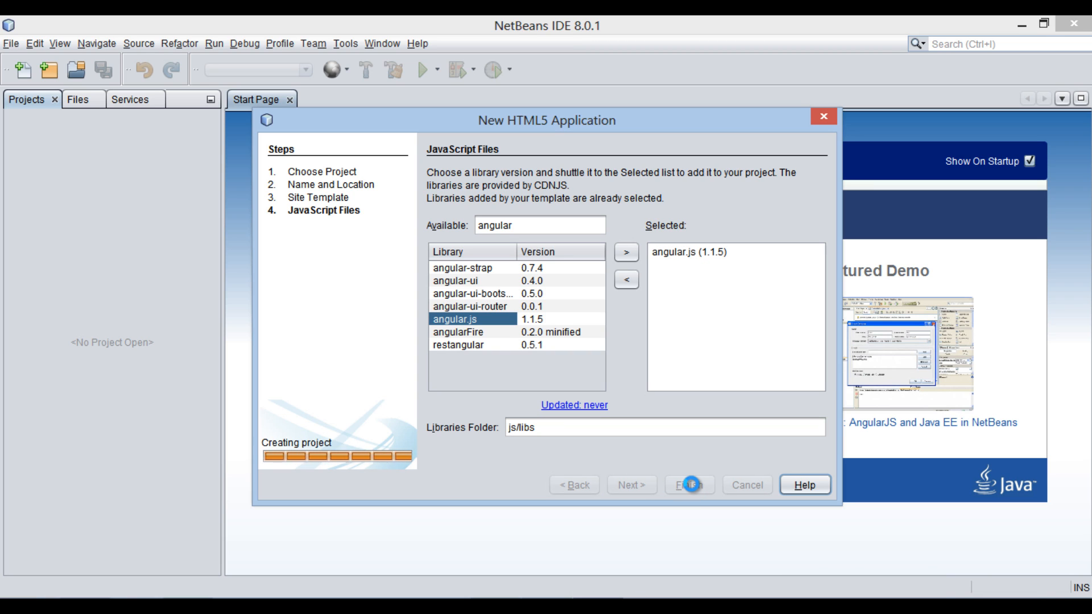
{"action": "left_click", "coordinate": [690, 485]}
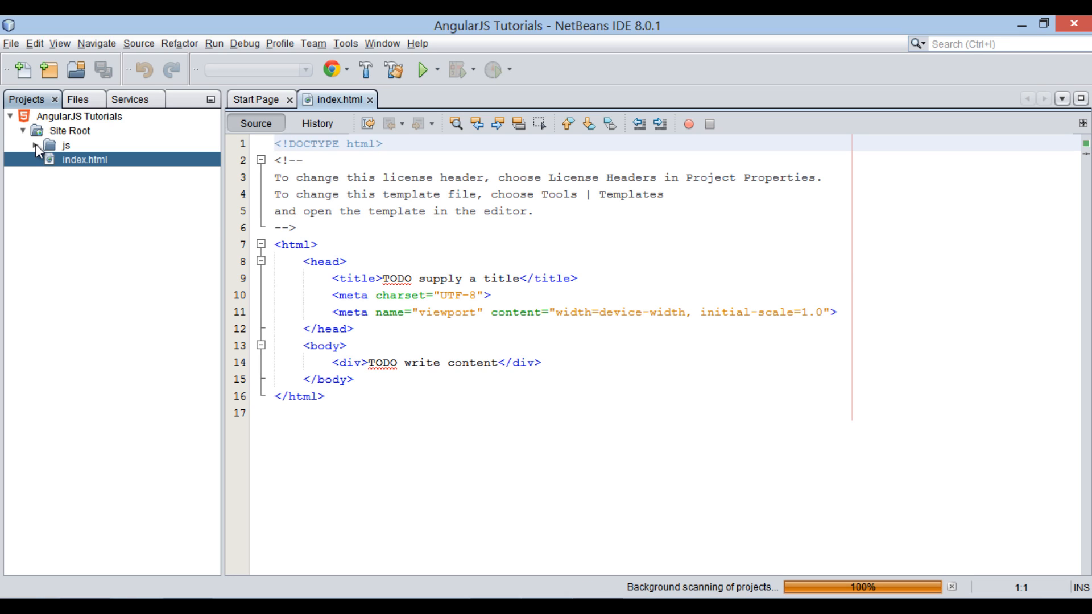
{"action": "left_click", "coordinate": [38, 144]}
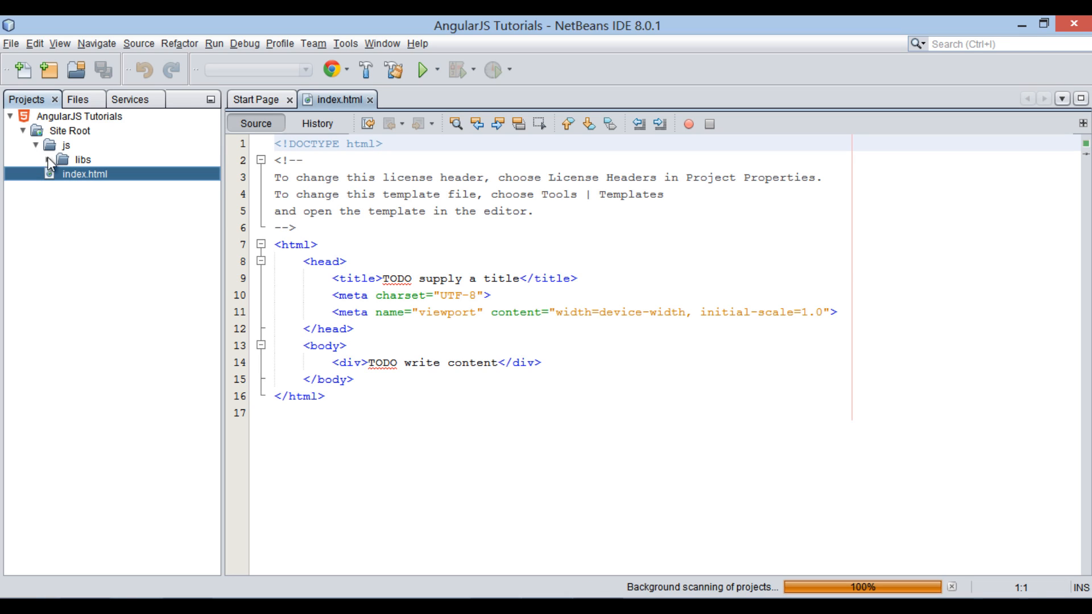
{"action": "left_click", "coordinate": [67, 175]}
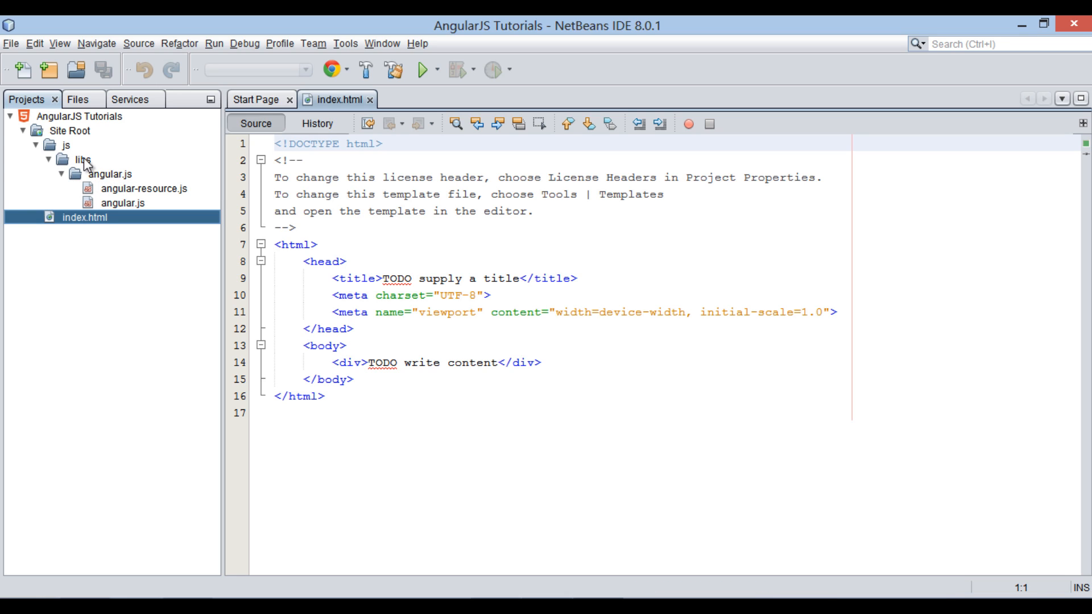
{"action": "left_click", "coordinate": [109, 173]}
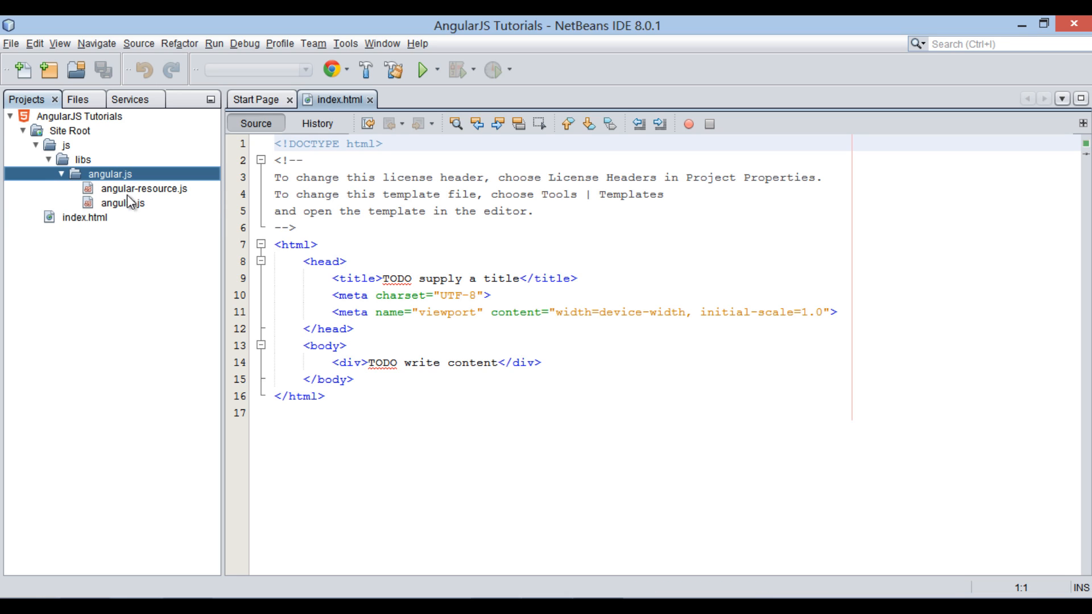
{"action": "left_click", "coordinate": [123, 203]}
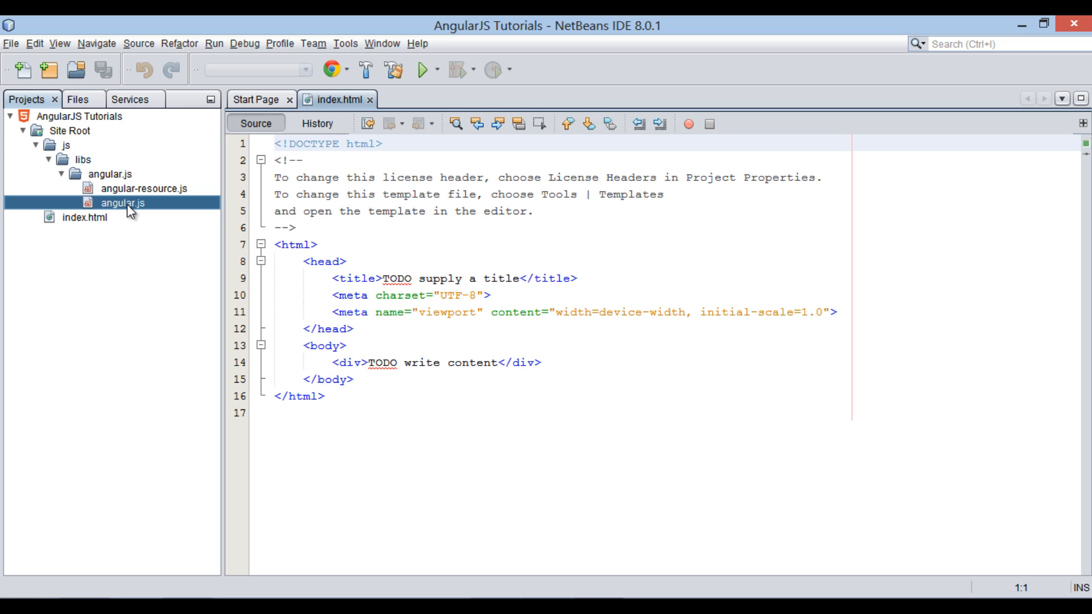
{"action": "left_click", "coordinate": [147, 188]}
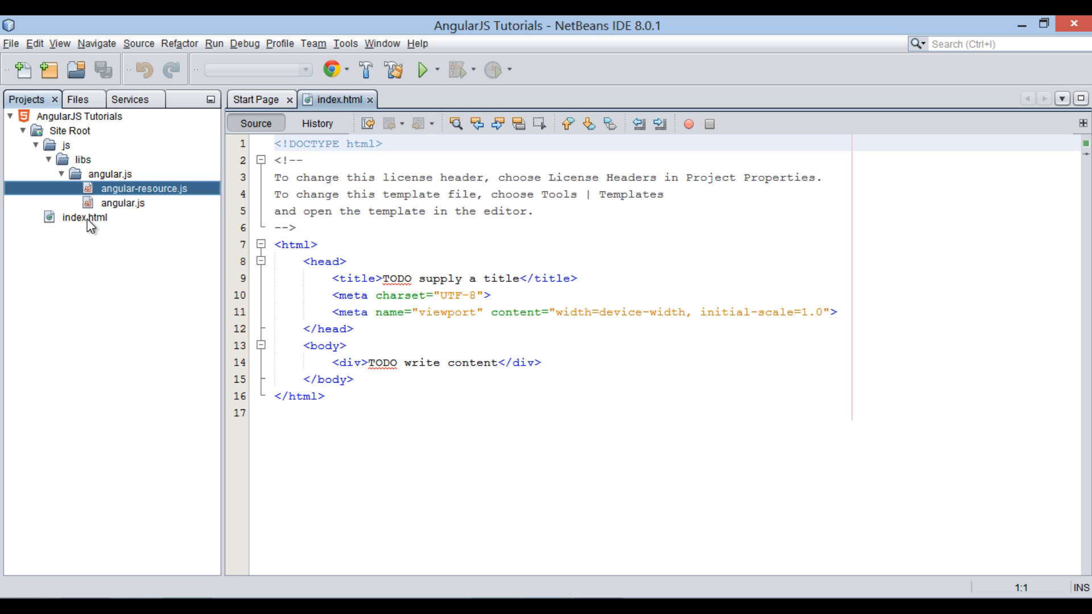
{"action": "left_click", "coordinate": [85, 218]}
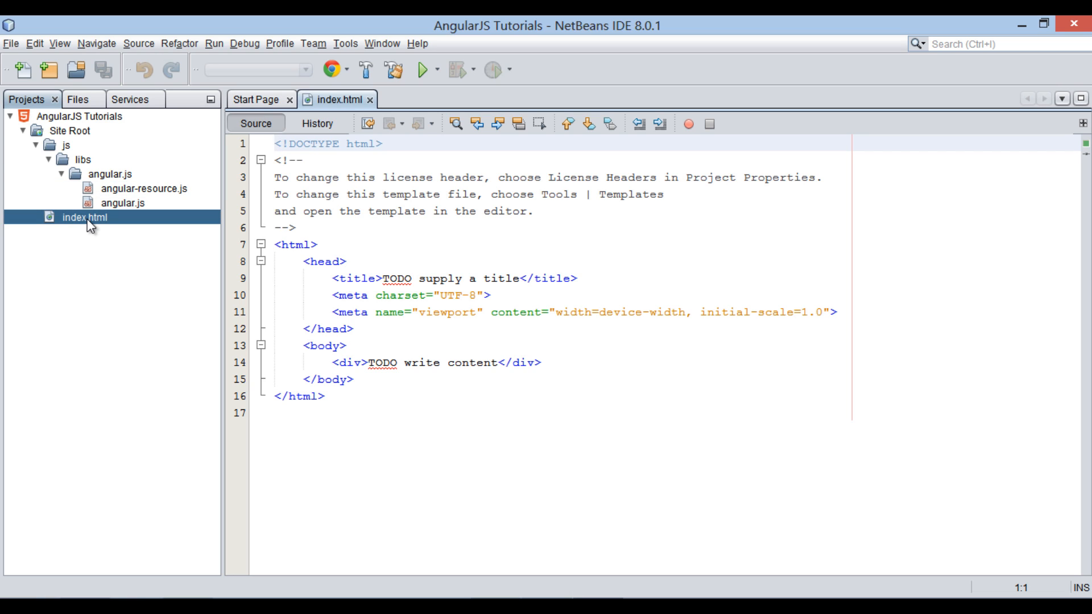
Rename index.html to firstApp.html via Refactor
{"action": "right_click", "coordinate": [84, 217]}
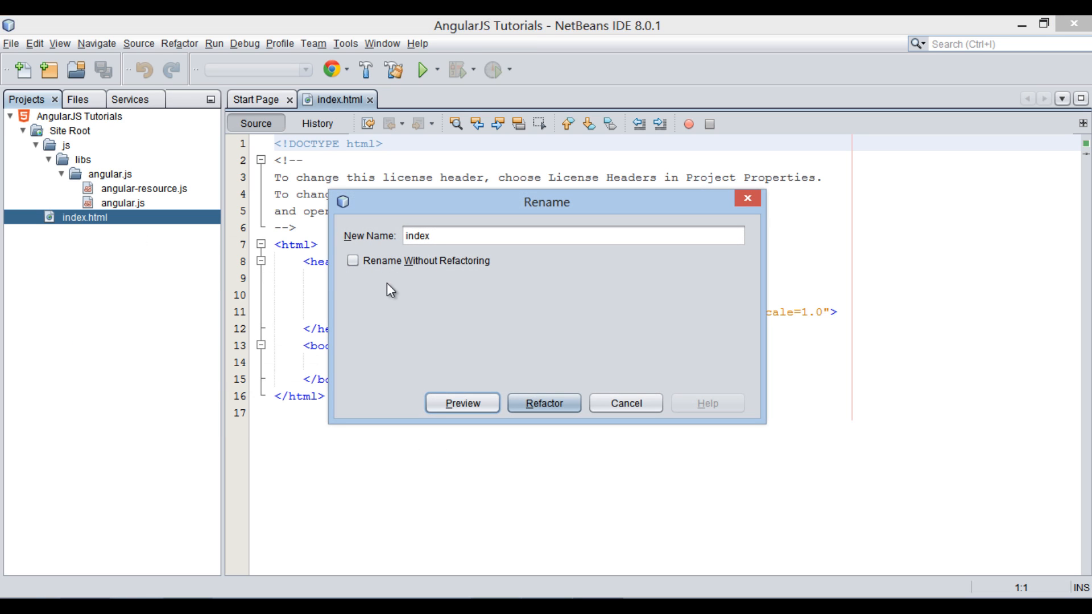
{"action": "type", "text": "f"}
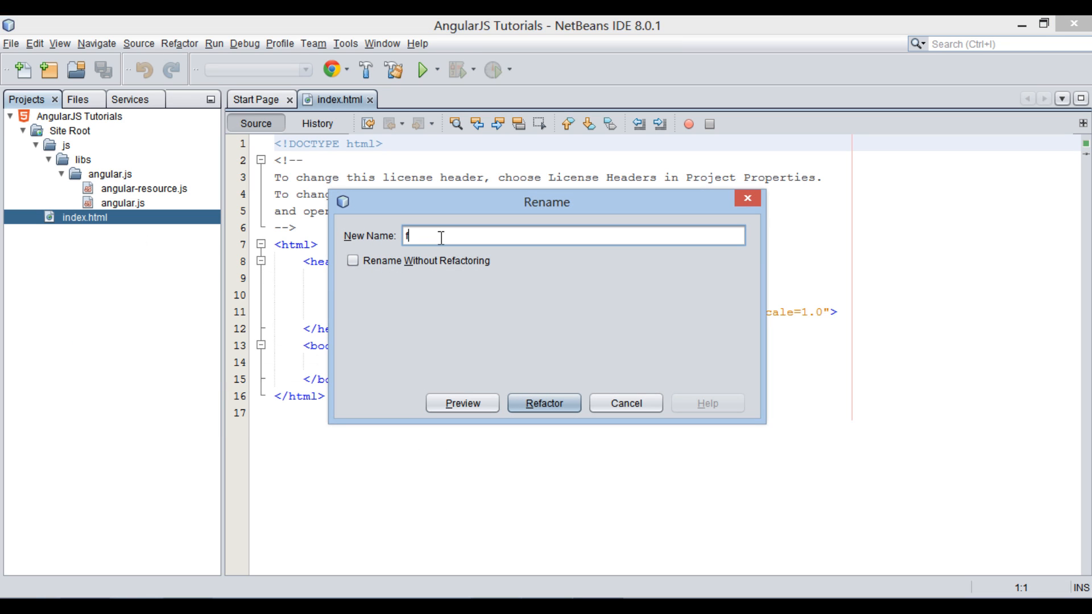
{"action": "type", "text": "irstAp"}
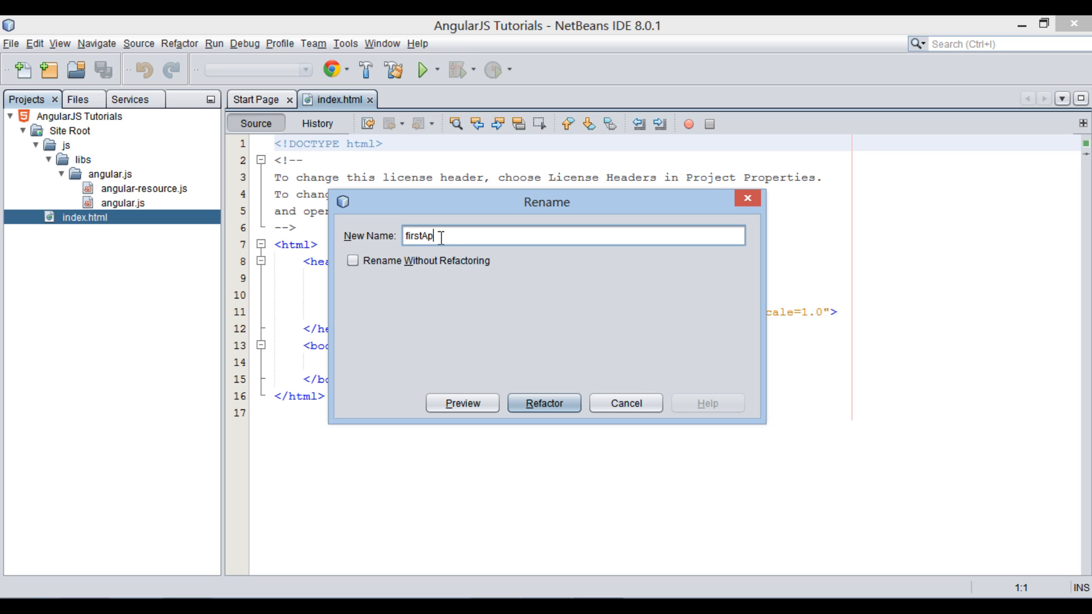
{"action": "left_click", "coordinate": [544, 403]}
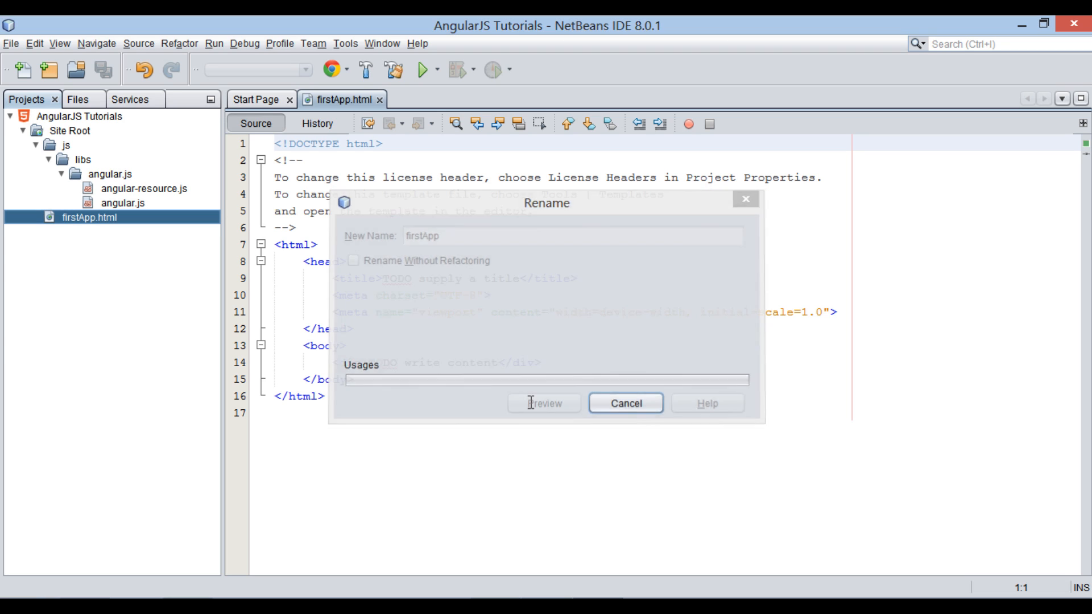
{"action": "left_click", "coordinate": [625, 403]}
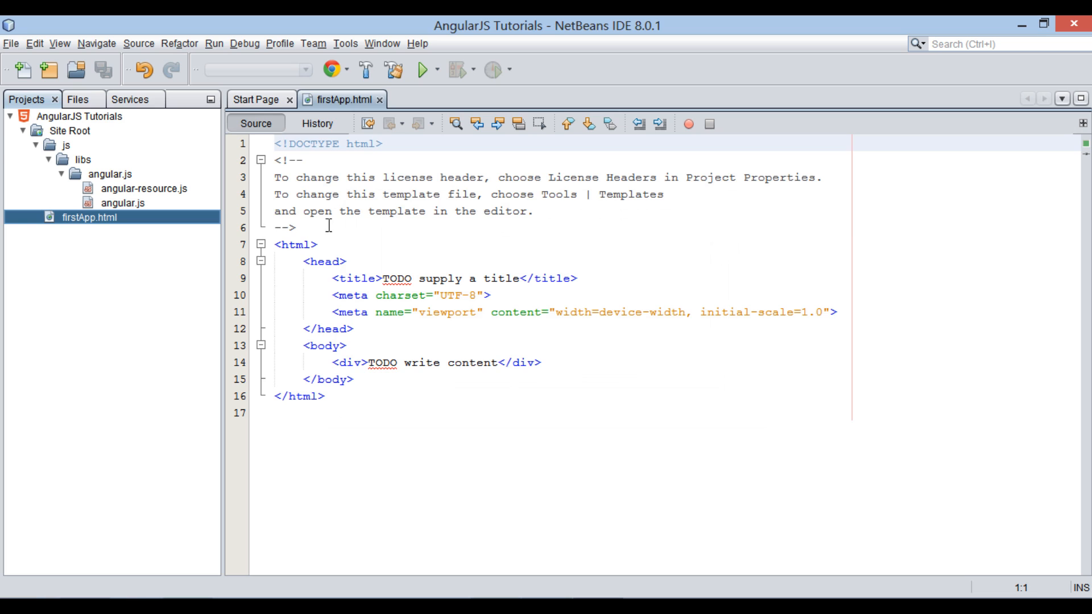
Remove the license comment and title the page First Angular JS Application
{"action": "left_click_drag", "start_coordinate": [303, 161], "coordinate": [296, 228]}
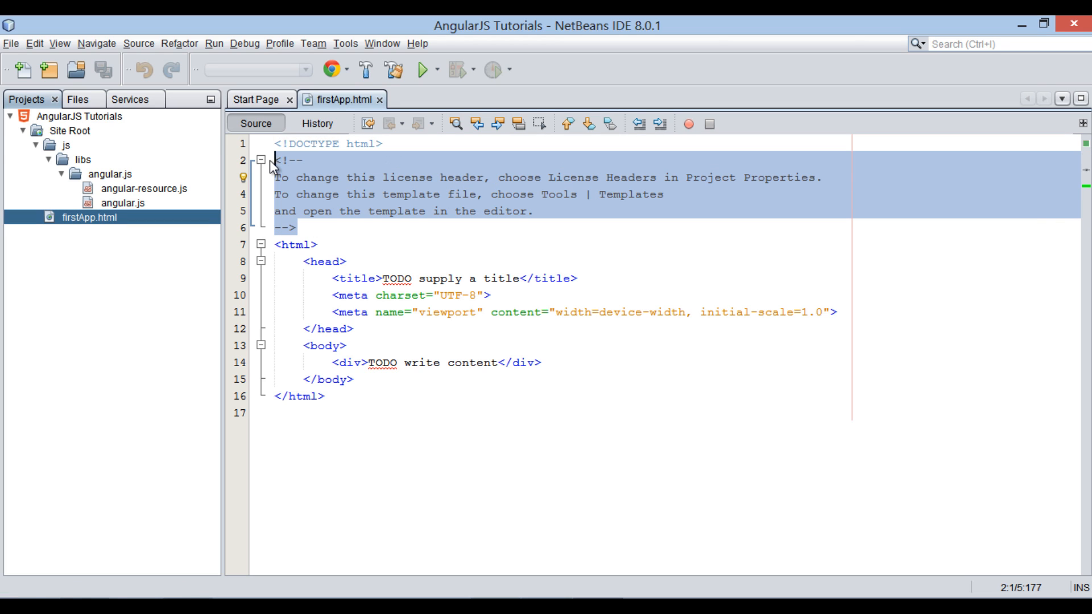
{"action": "key", "text": "Delete"}
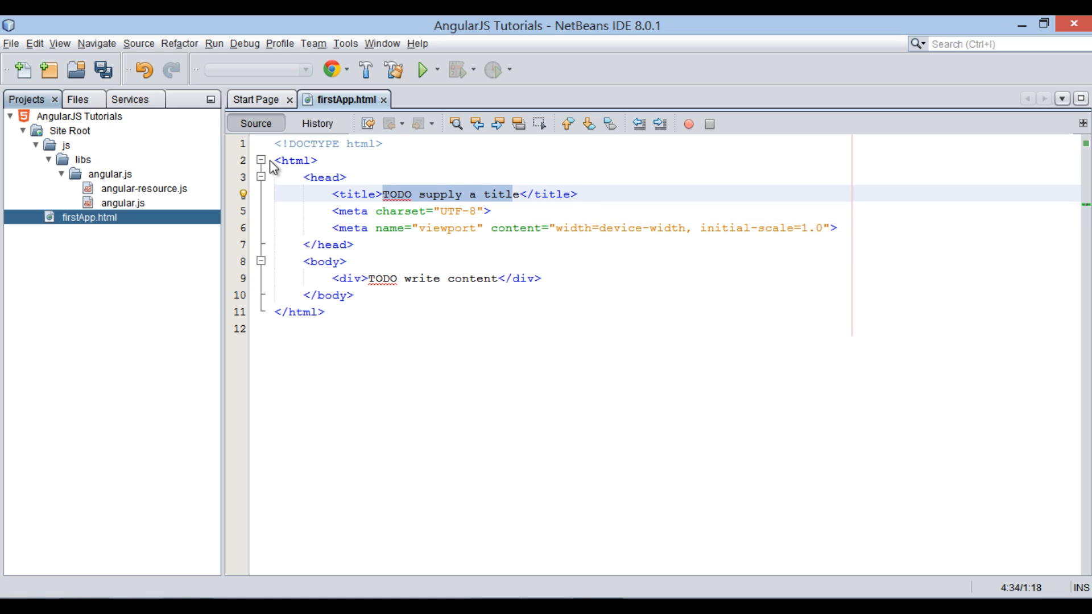
{"action": "type", "text": "First A</title>"}
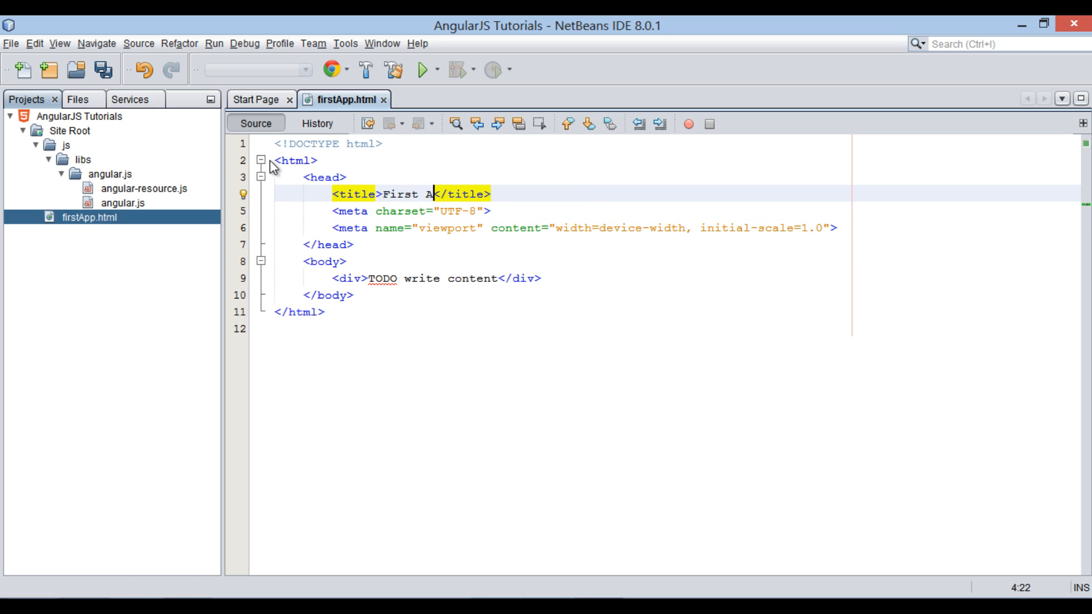
{"action": "type", "text": "ngular JS Application"}
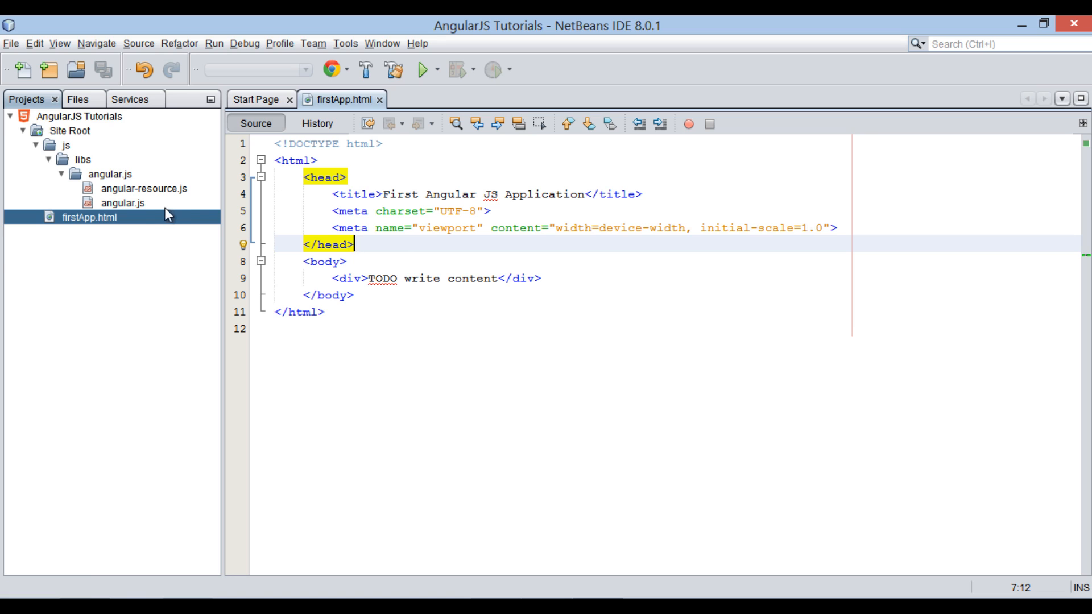
Reference js/libs/angular.js/angular.js in a script tag and give body ng-app=""
{"action": "left_click", "coordinate": [123, 203]}
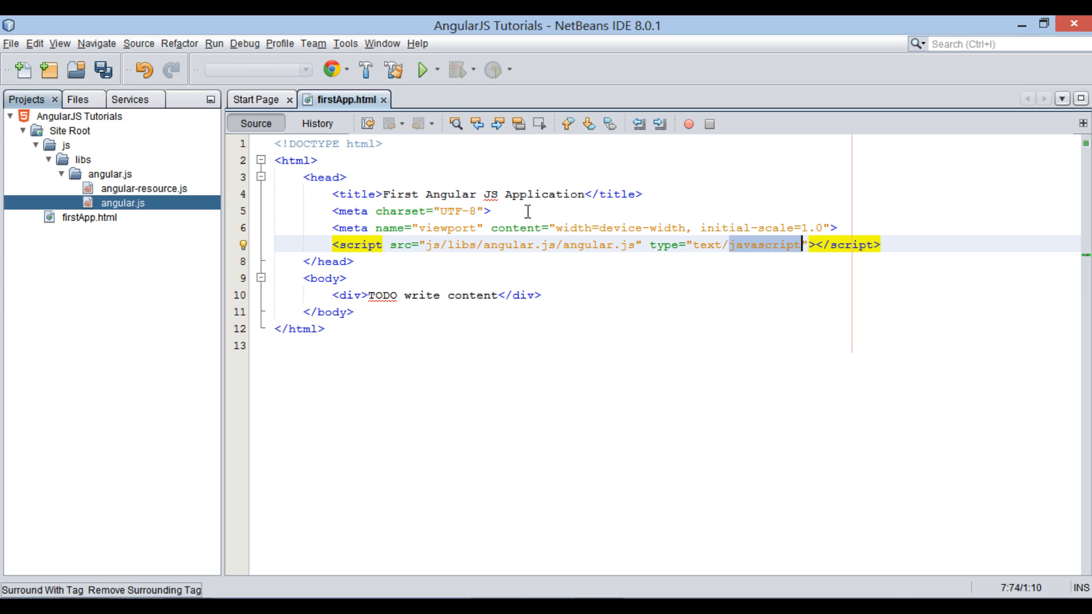
{"action": "mouse_move", "coordinate": [398, 270]}
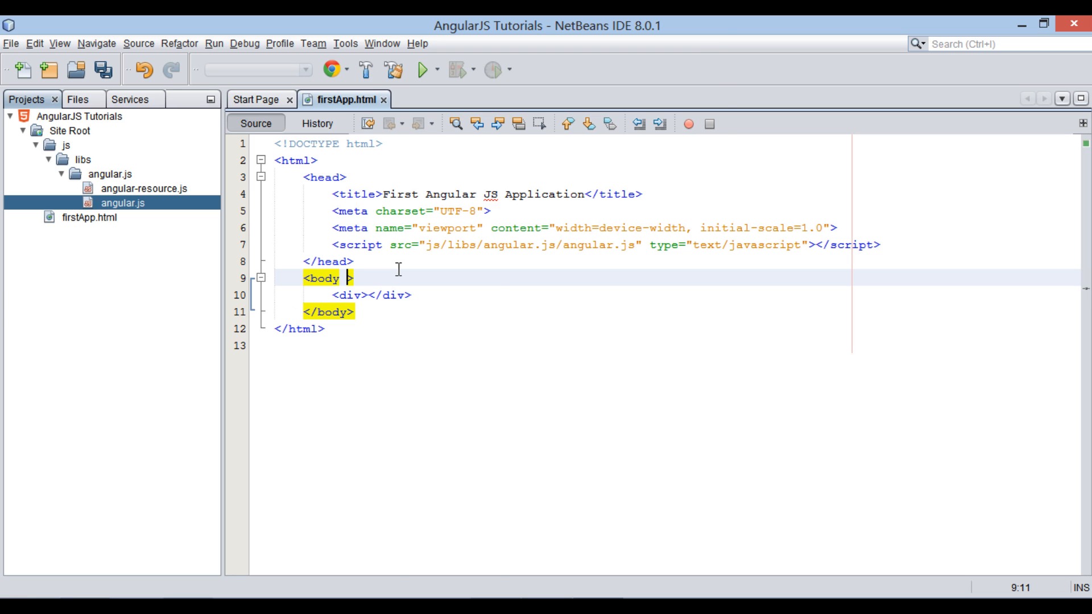
{"action": "type", "text": "ng-app=\""}
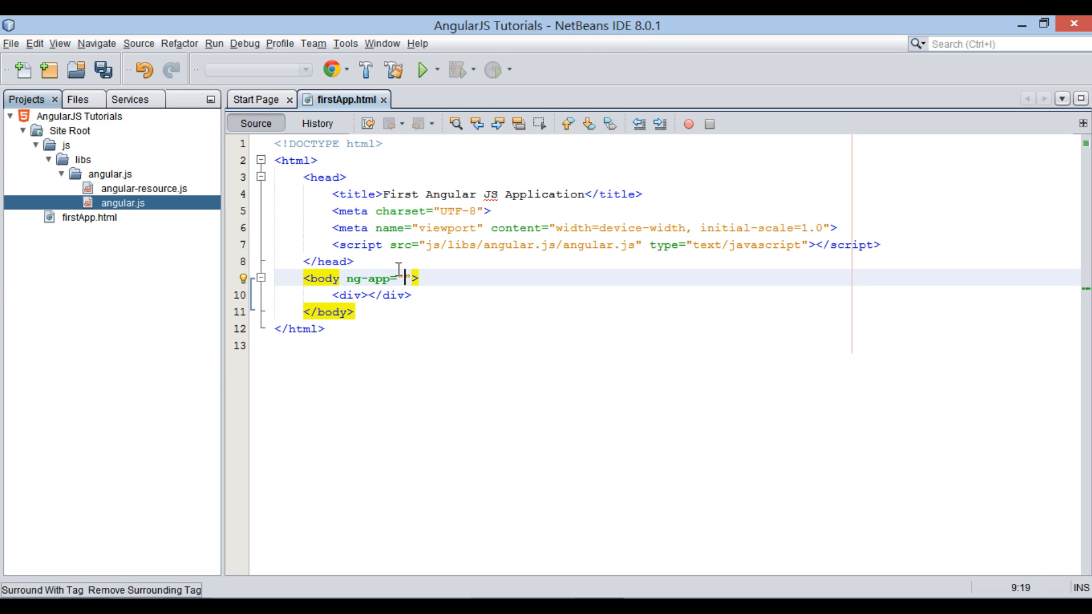
{"action": "type", "text": "\""}
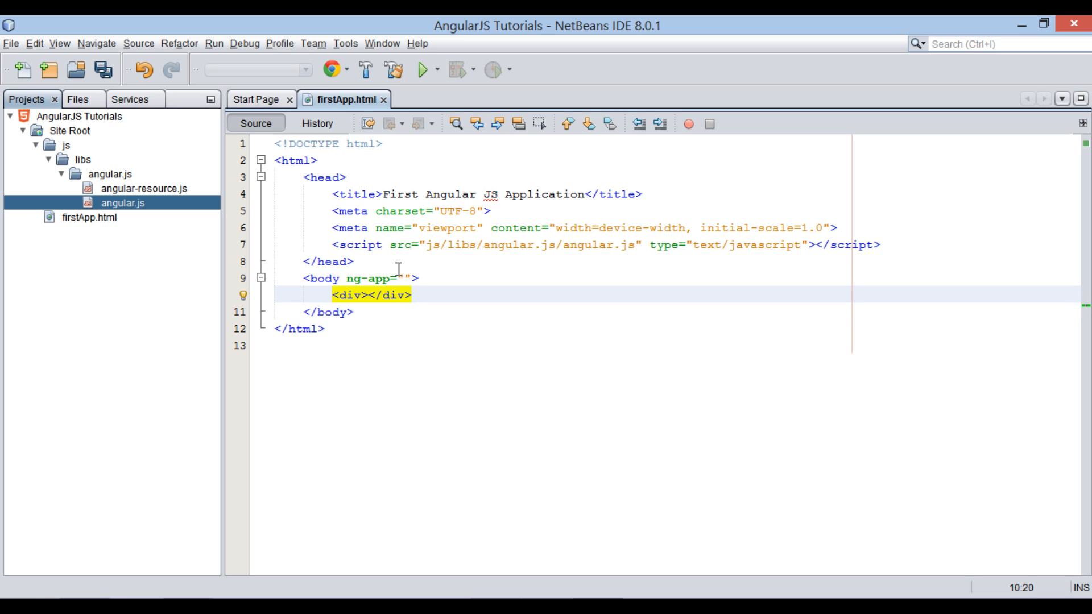
{"action": "mouse_move", "coordinate": [377, 286]}
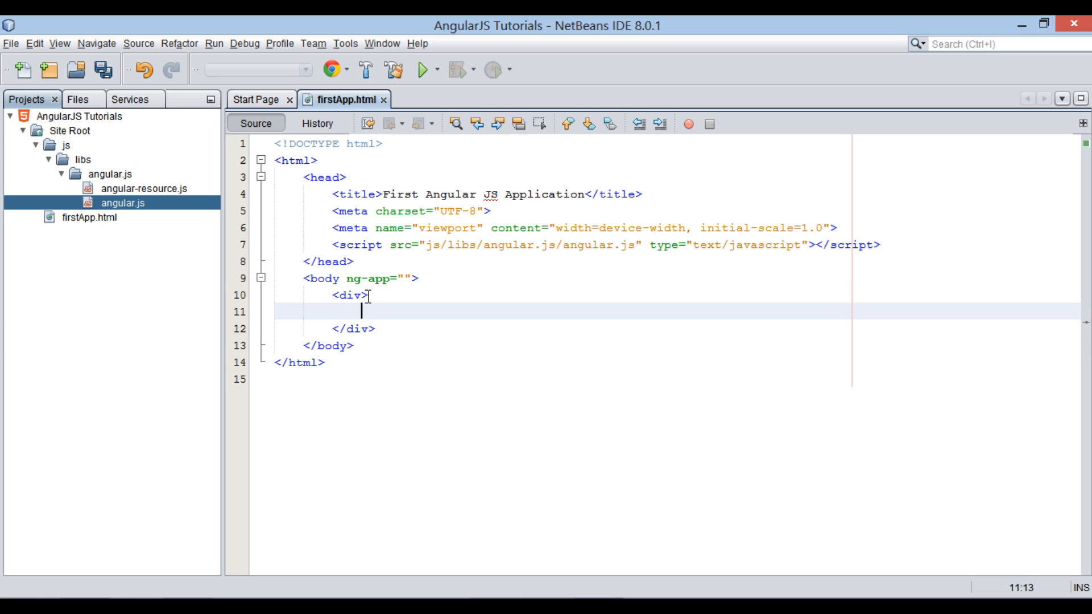
Write <p>Username : <input type="text" ng-model="username"/></p> inside the div
{"action": "key", "text": "enter"}
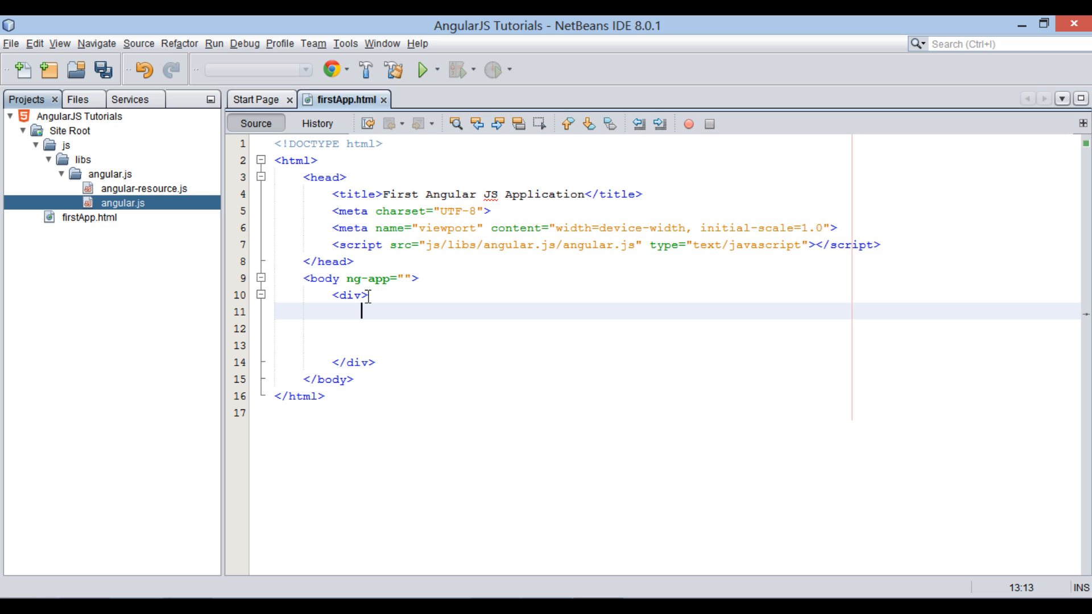
{"action": "type", "text": "<p>Userna</p>"}
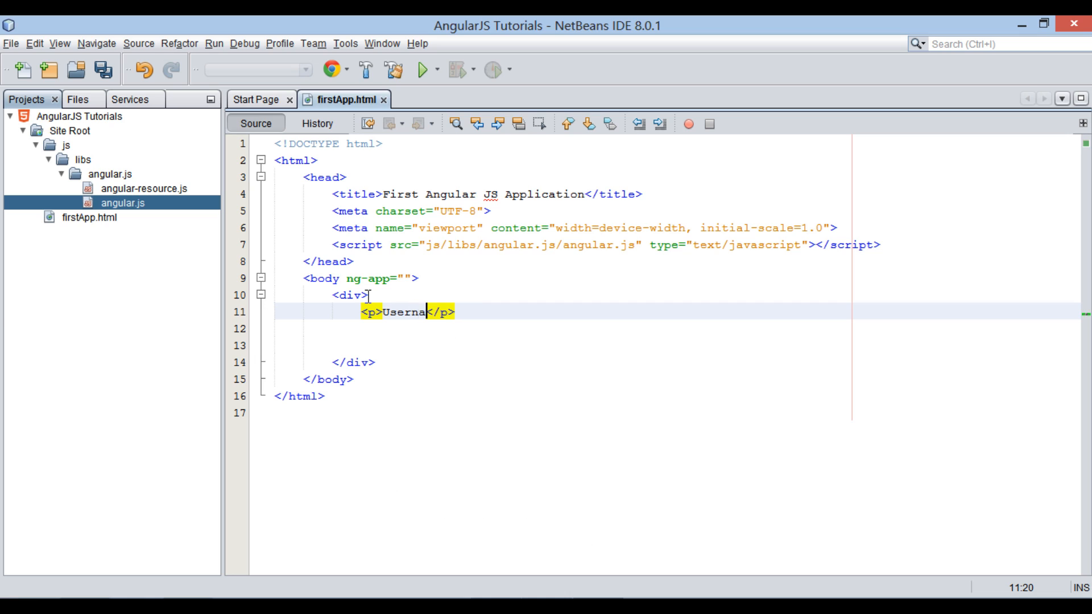
{"action": "type", "text": "me :"}
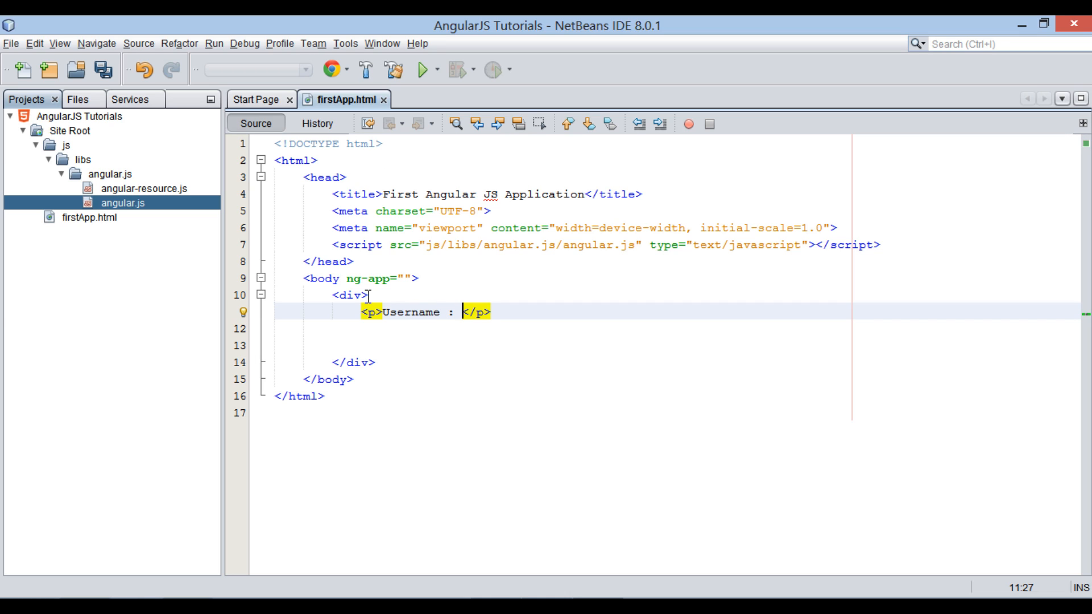
{"action": "type", "text": "input type=\"text\" <"}
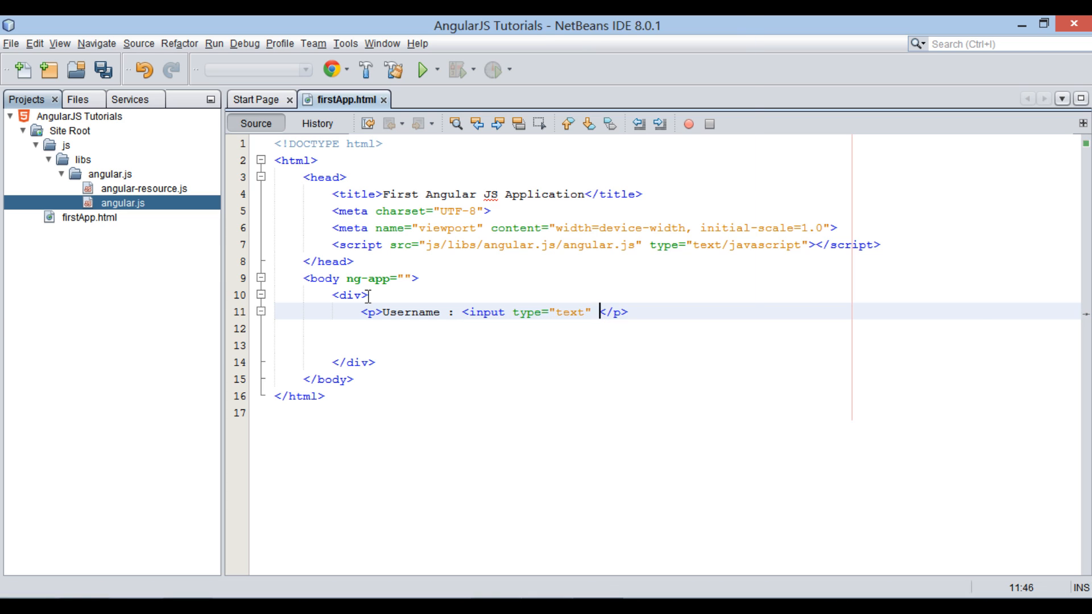
{"action": "type", "text": "n"}
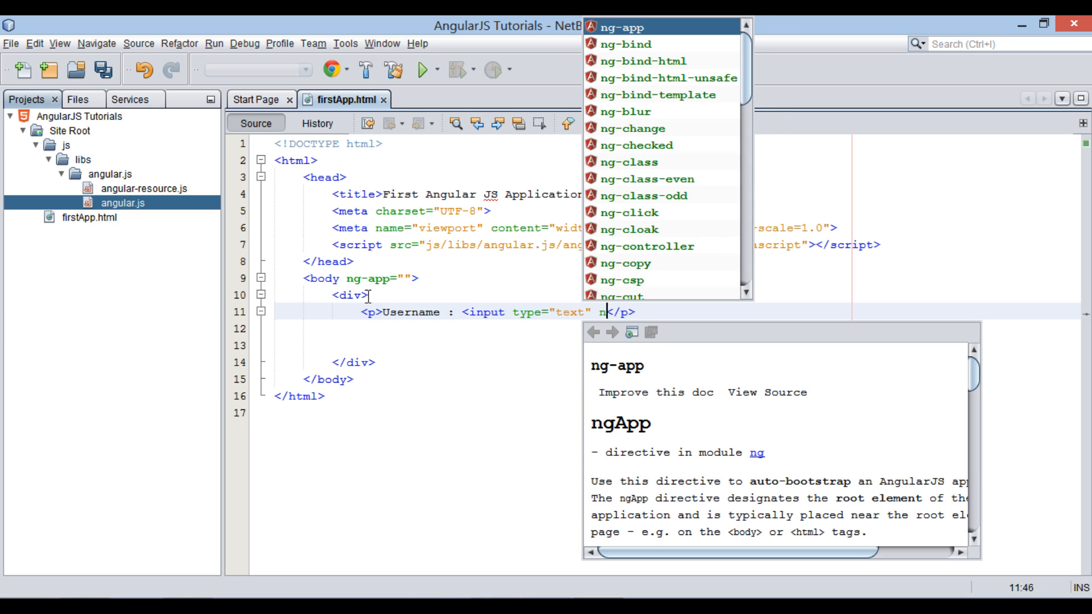
{"action": "type", "text": "g-model=\""}
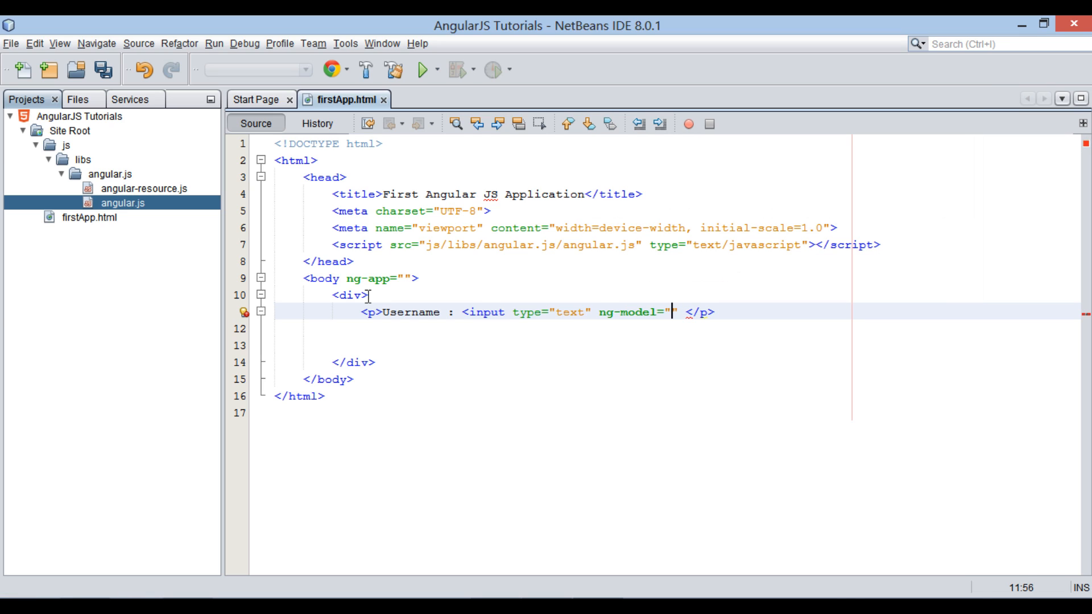
{"action": "type", "text": "usernam"}
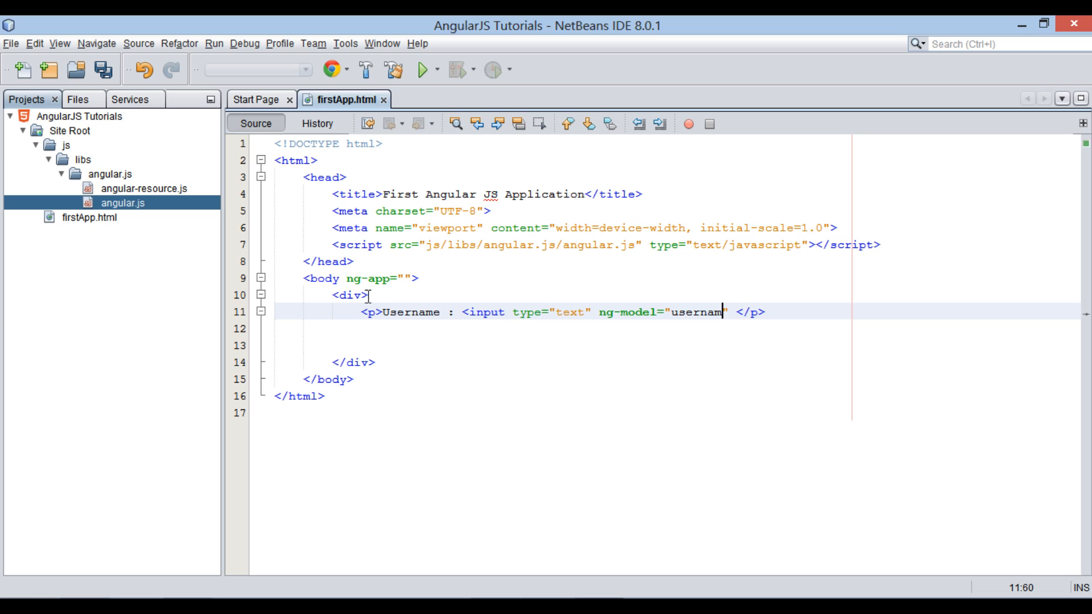
{"action": "type", "text": "e"}
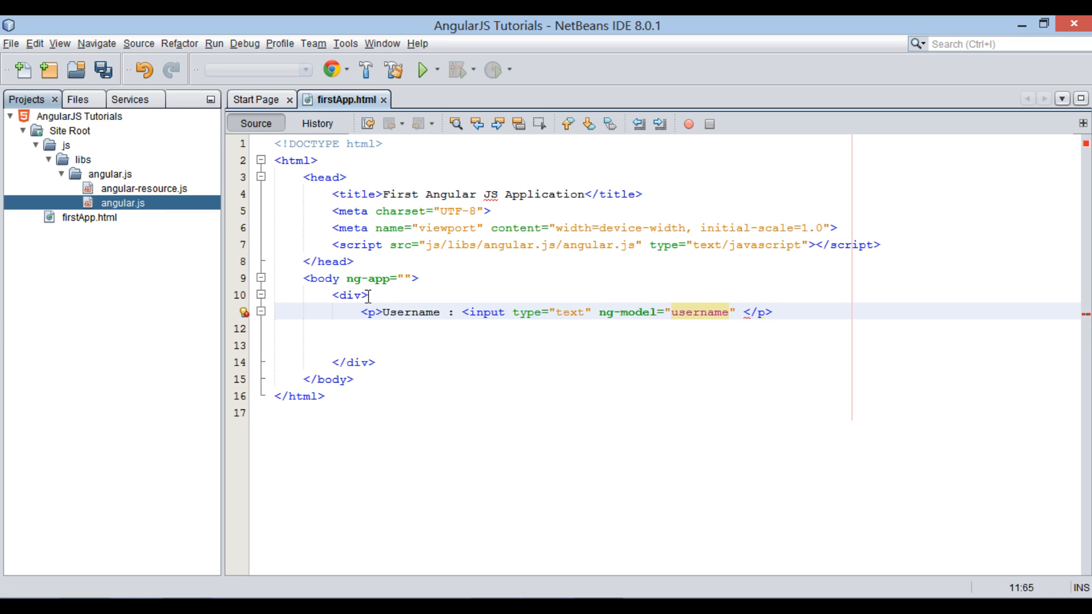
{"action": "type", "text": "/>"}
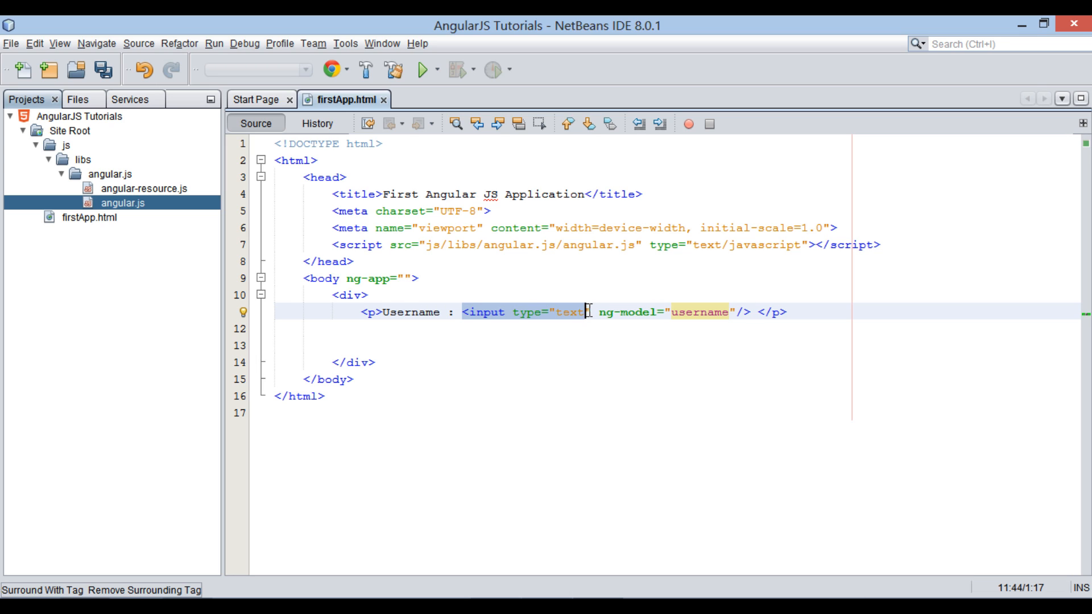
{"action": "double_click", "coordinate": [700, 312]}
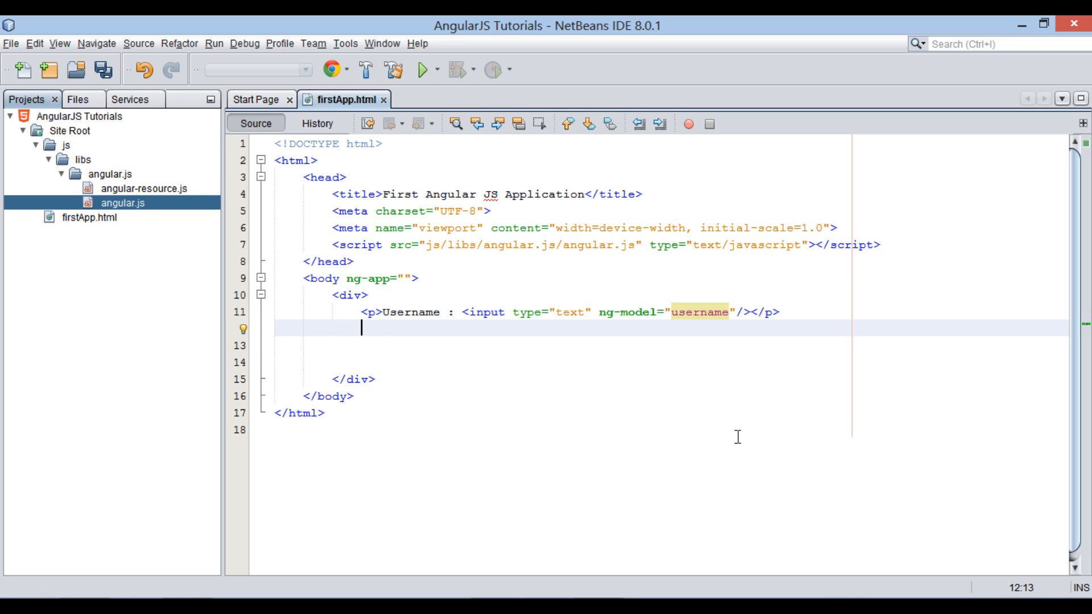
Add <p ng-bind="username"></p> after the input and save firstApp.html
{"action": "type", "text": "<p></p>"}
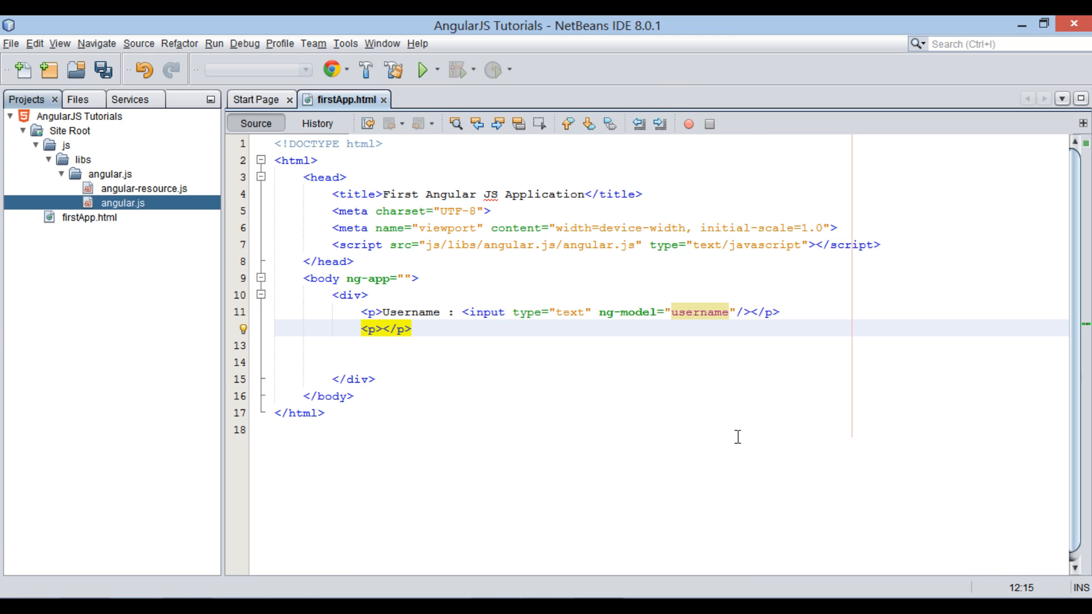
{"action": "type", "text": "ng-bind=\""}
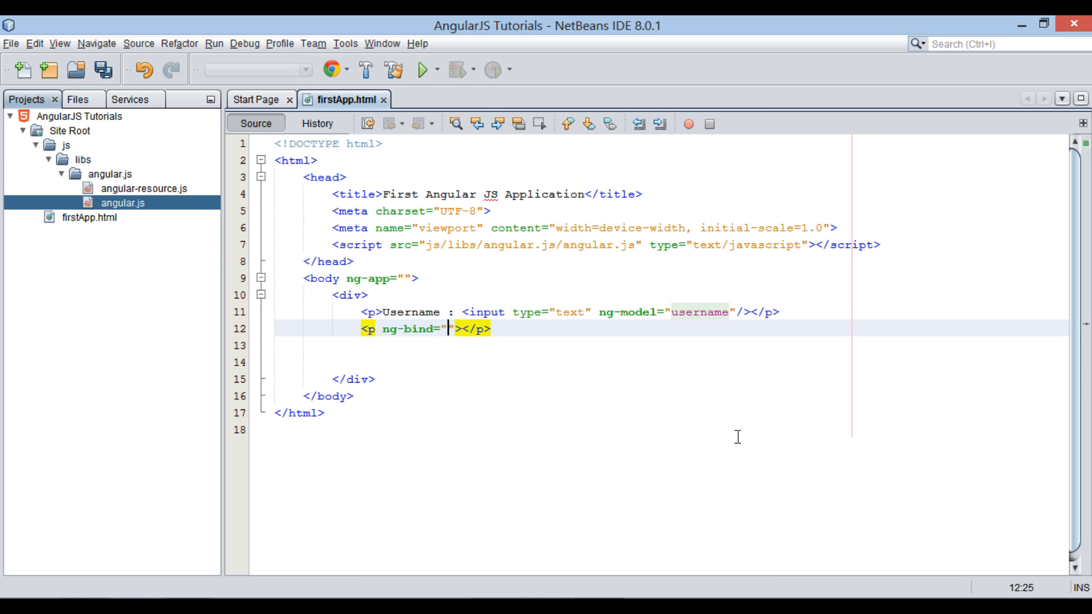
{"action": "type", "text": "username"}
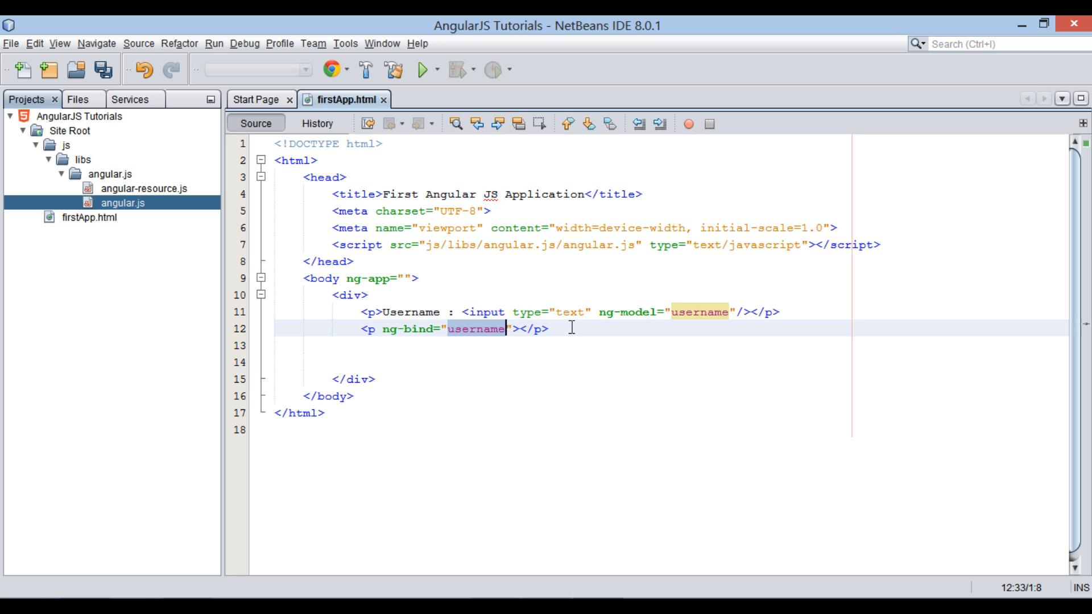
{"action": "key", "text": "enter"}
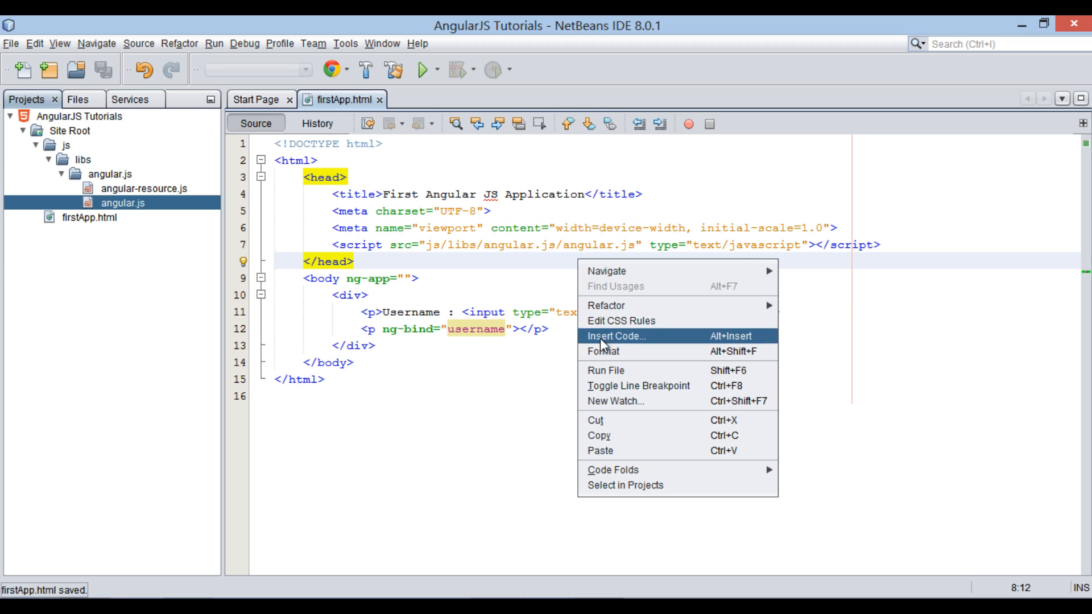
Run the page in Chrome and type Jonty Dinesh to see it echoed below the field
{"action": "left_click", "coordinate": [606, 369]}
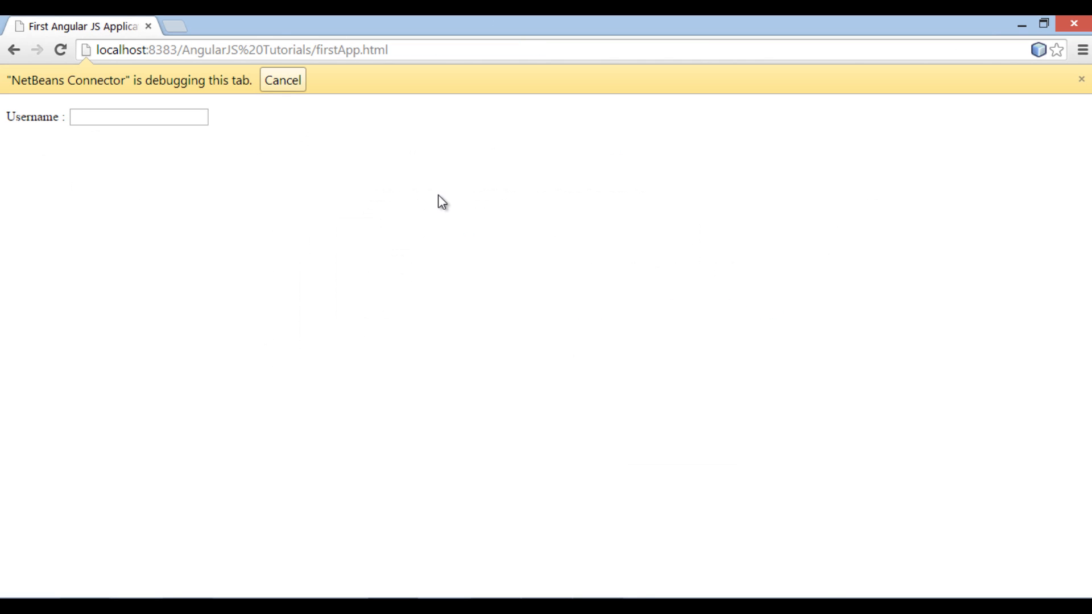
{"action": "mouse_move", "coordinate": [351, 169]}
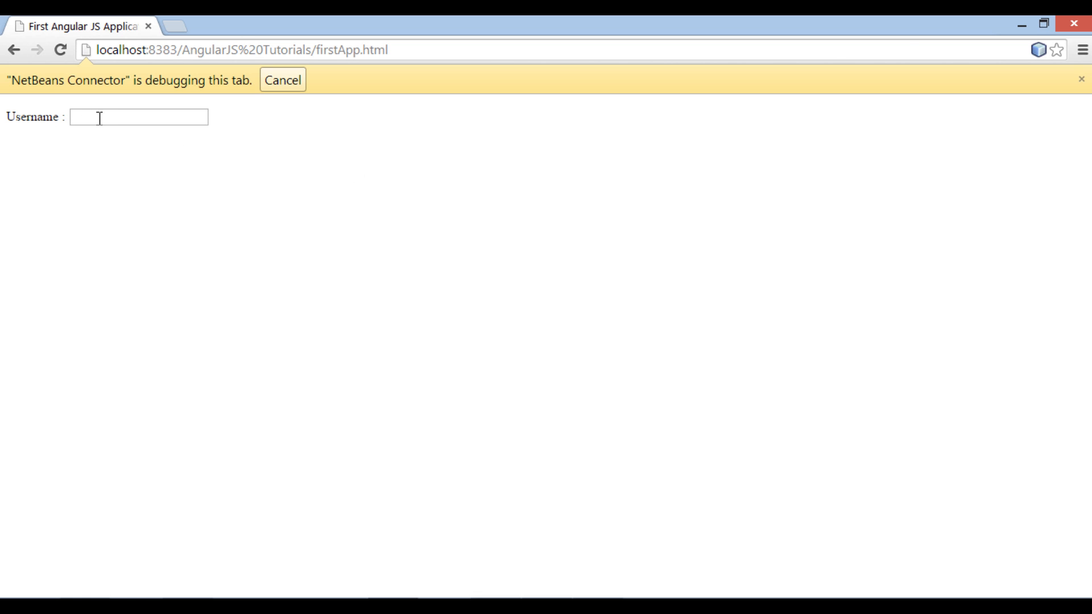
{"action": "mouse_move", "coordinate": [290, 178]}
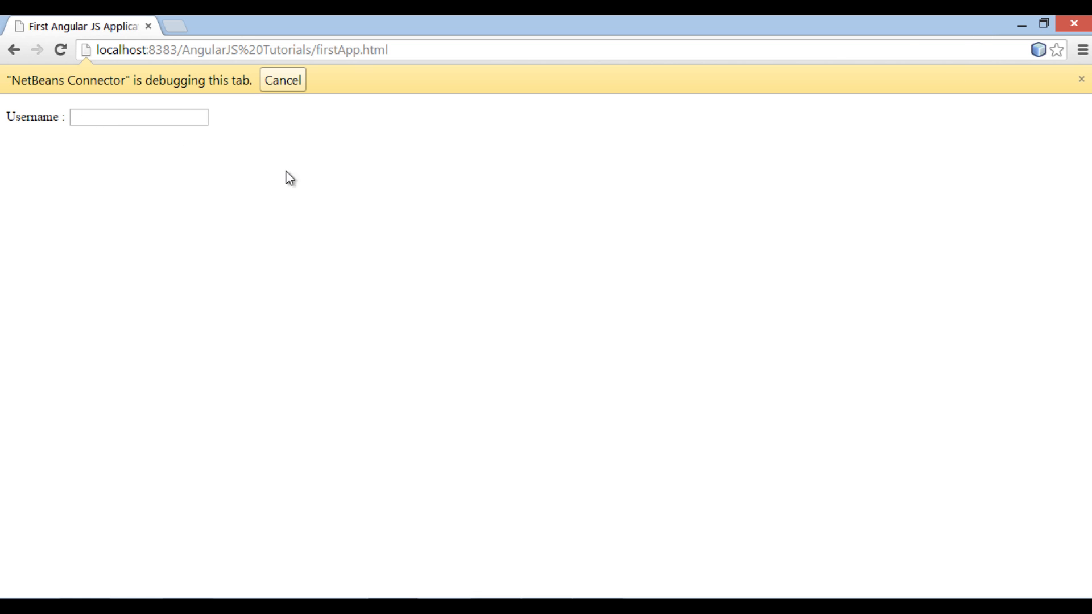
{"action": "type", "text": "Jo"}
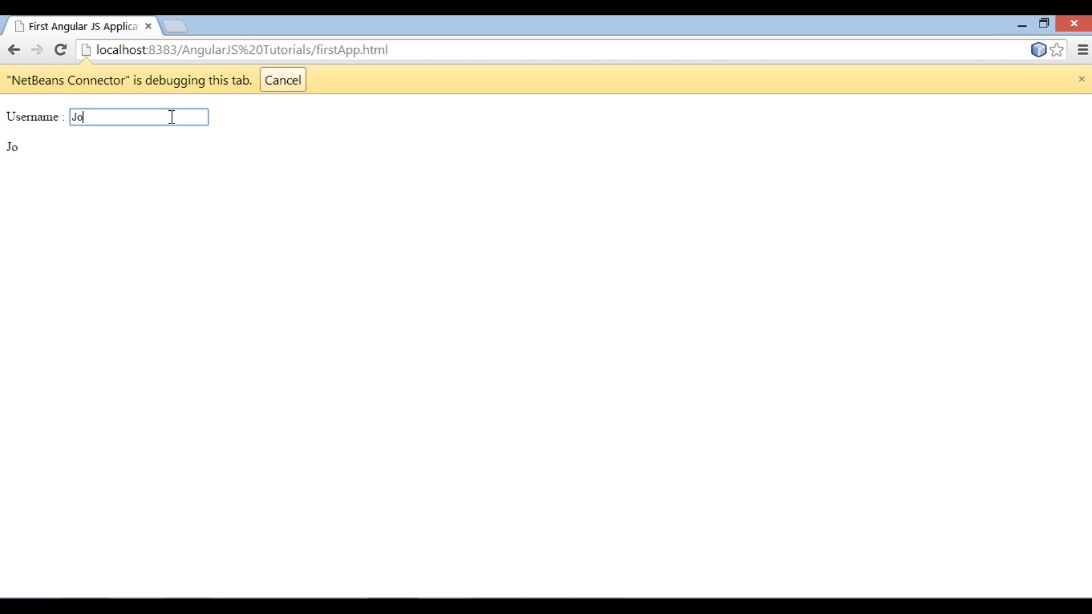
{"action": "type", "text": "nty"}
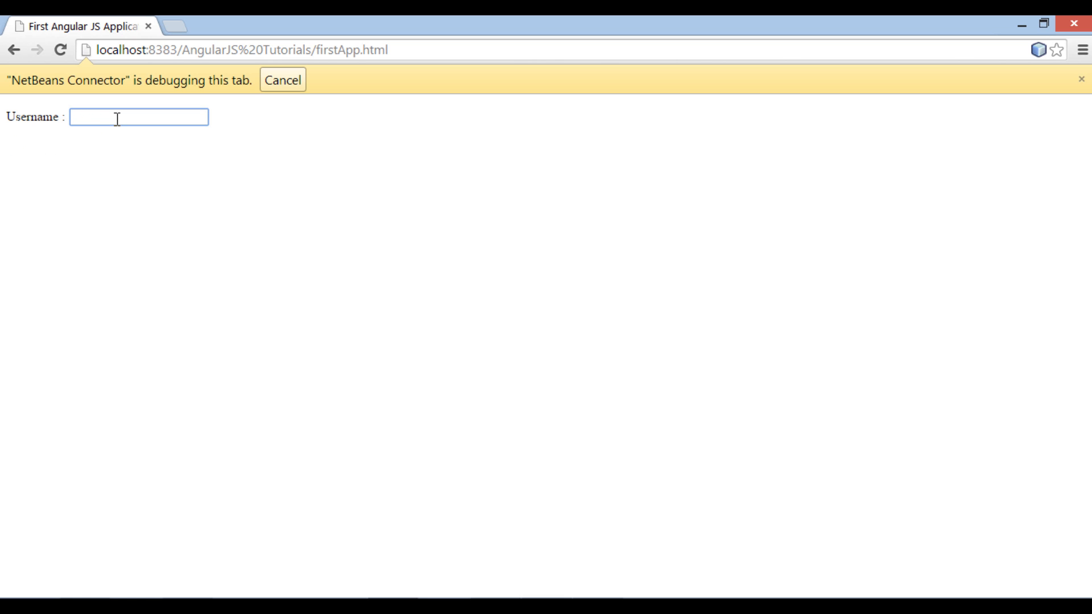
{"action": "type", "text": "Dinesh"}
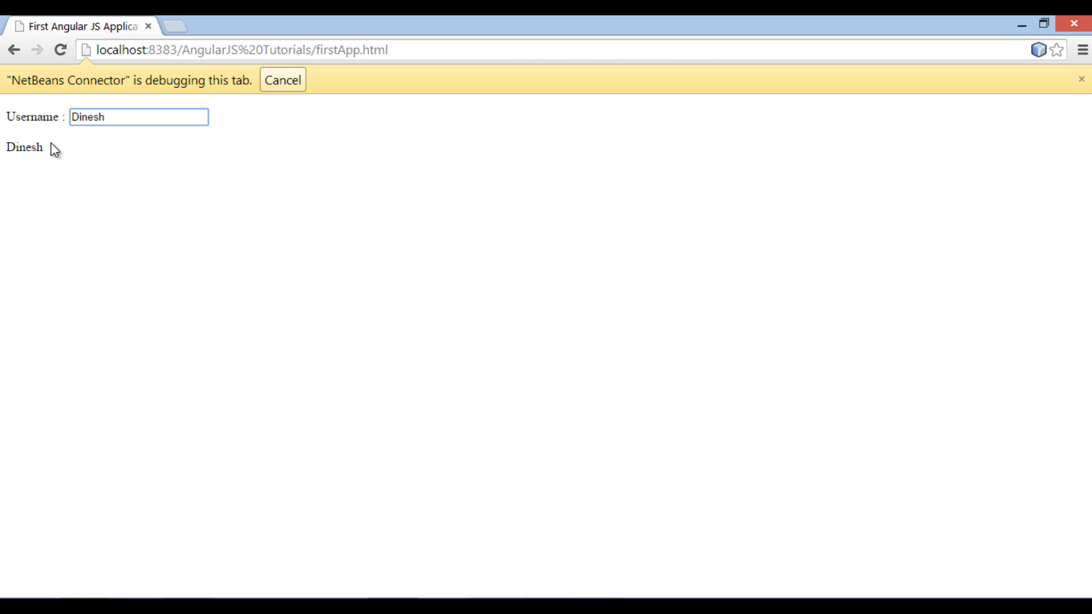
{"action": "double_click", "coordinate": [24, 147]}
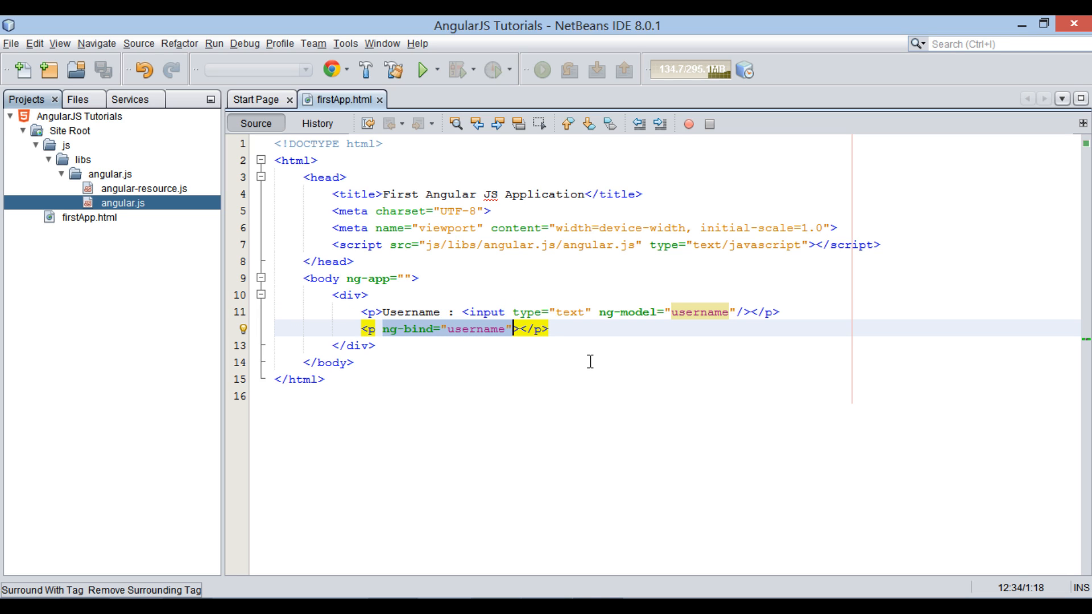
Replace ng-bind with a {{username}} expression in the second paragraph and save
{"action": "key", "text": "Delete"}
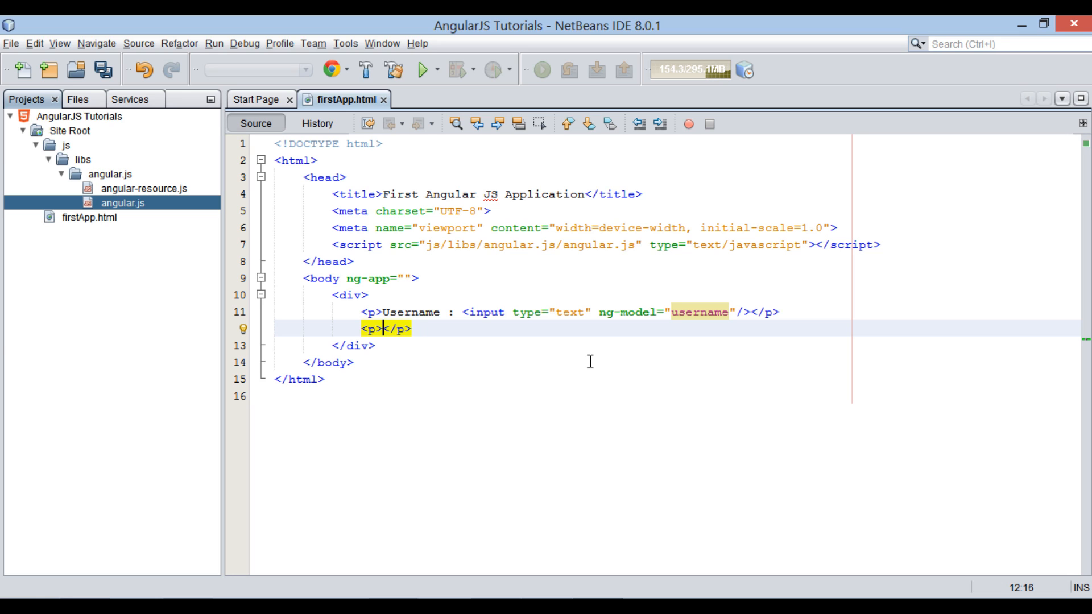
{"action": "type", "text": "{}}"}
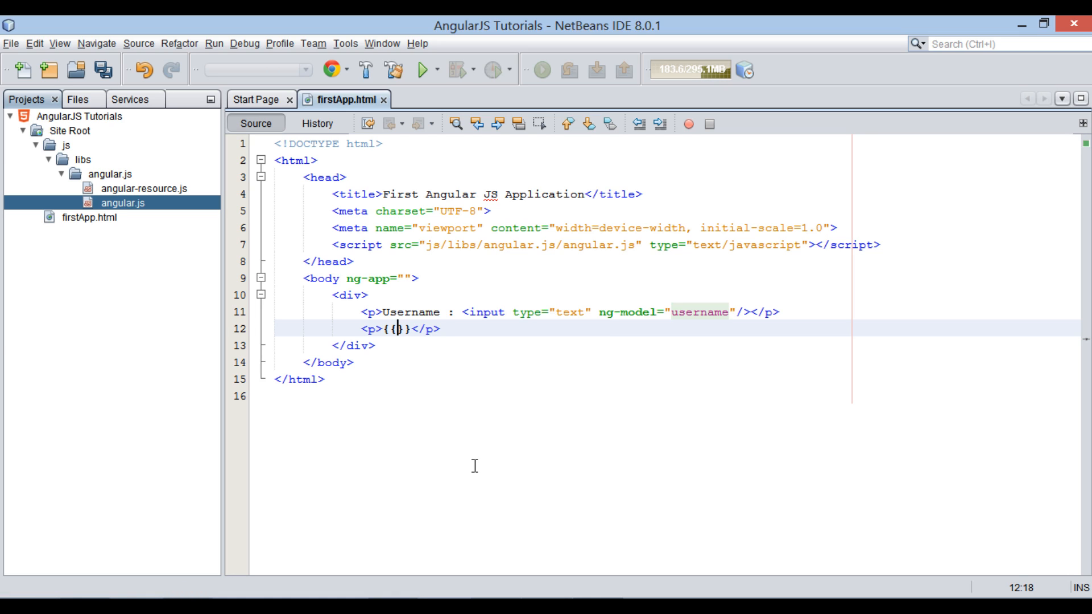
{"action": "type", "text": "username"}
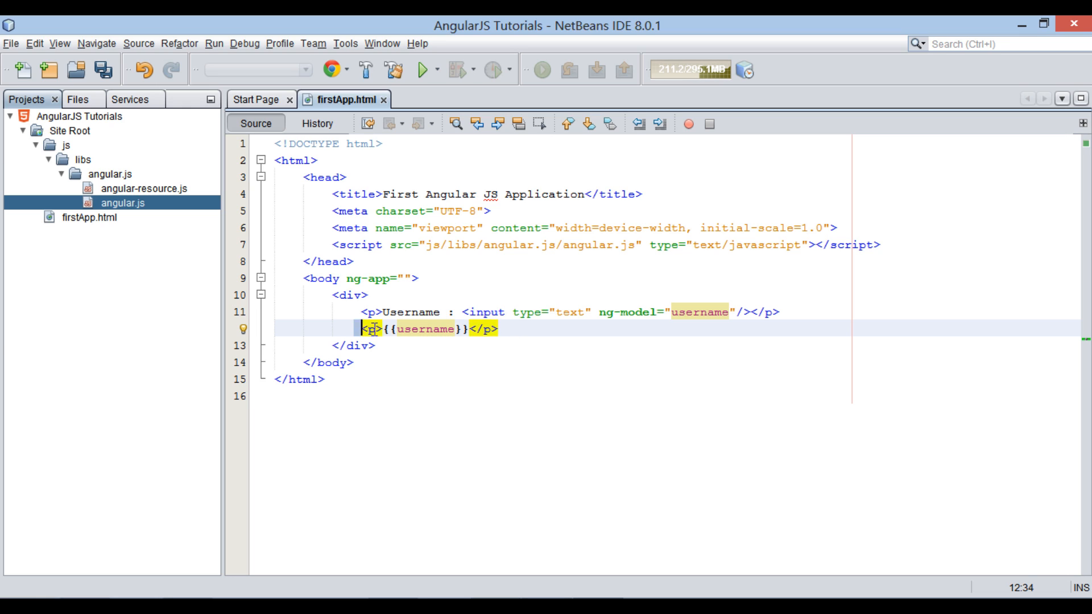
{"action": "key", "text": "ctrl+s"}
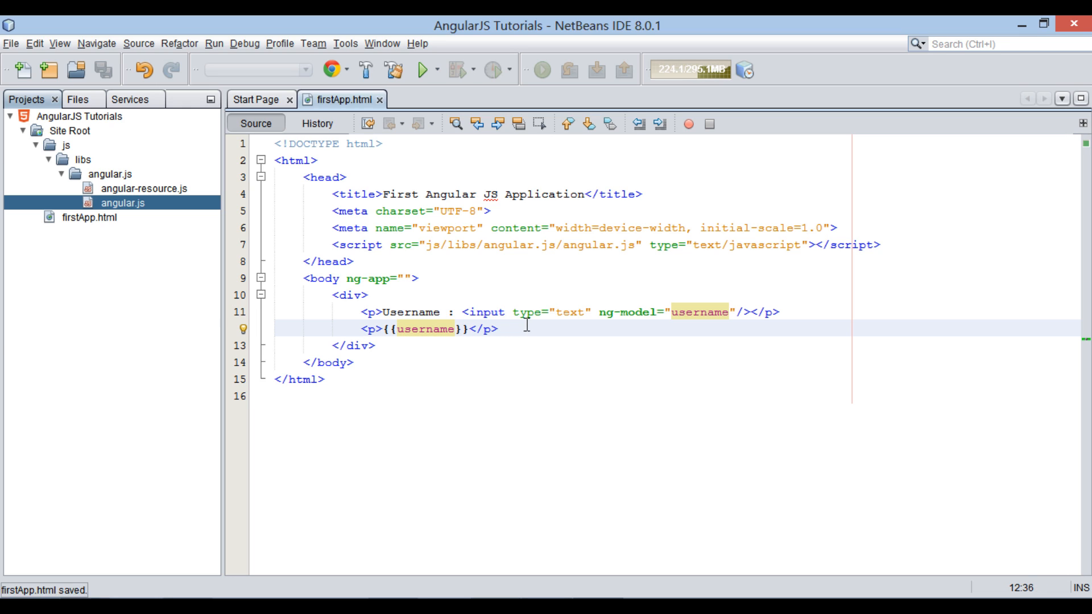
{"action": "right_click", "coordinate": [526, 328]}
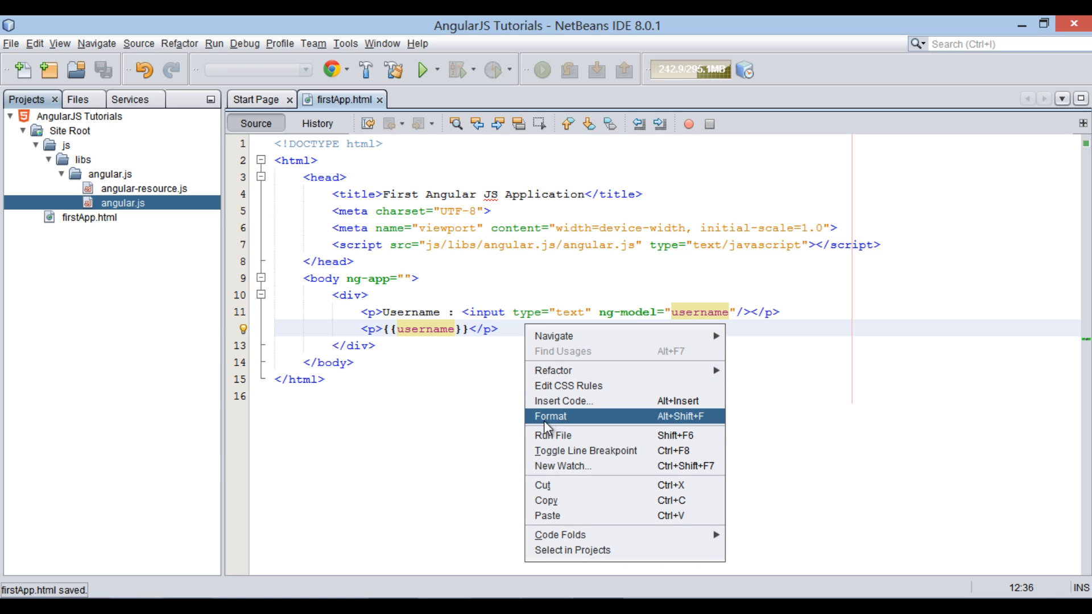
{"action": "left_click", "coordinate": [553, 436]}
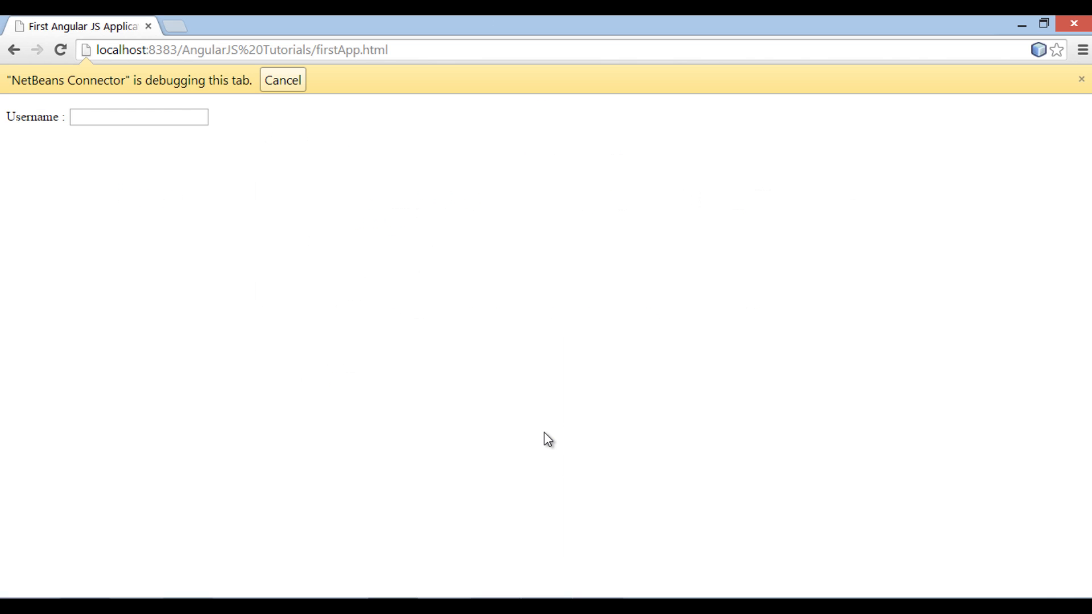
{"action": "type", "text": "J"}
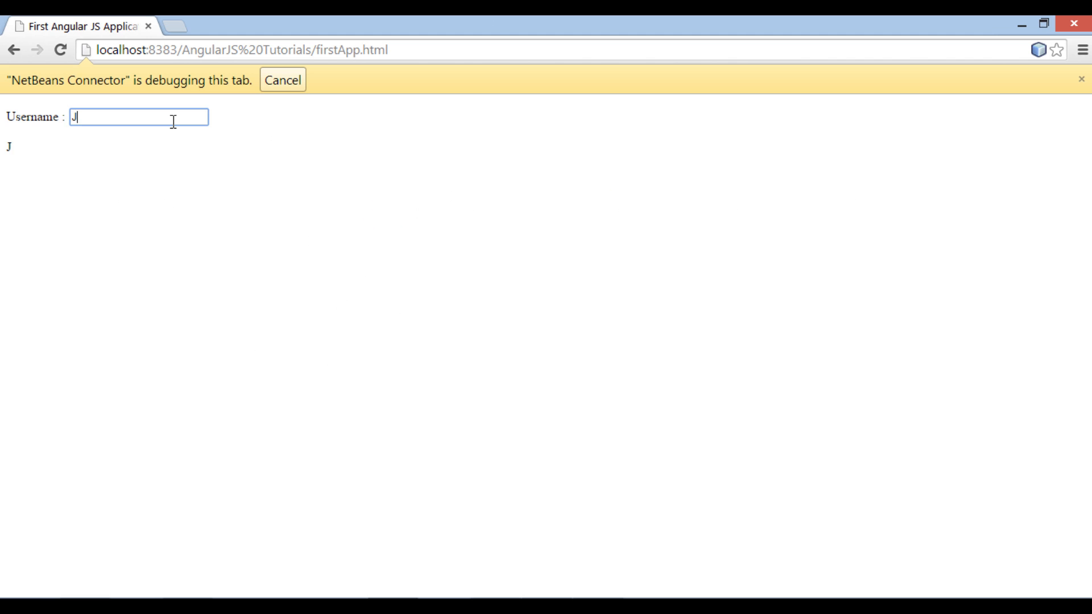
{"action": "type", "text": "on"}
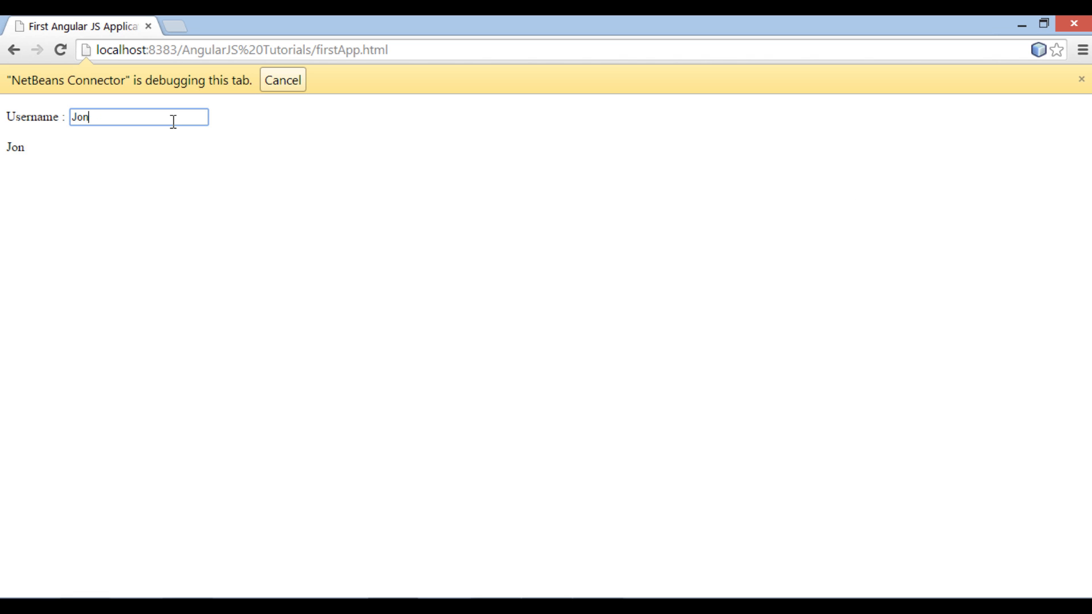
{"action": "type", "text": "Dinesh"}
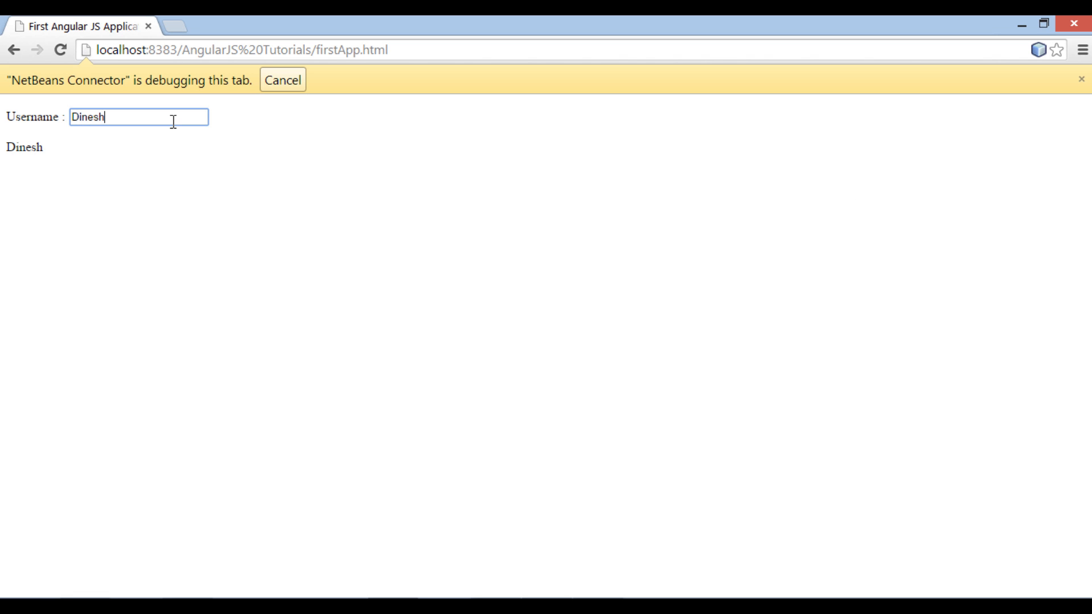